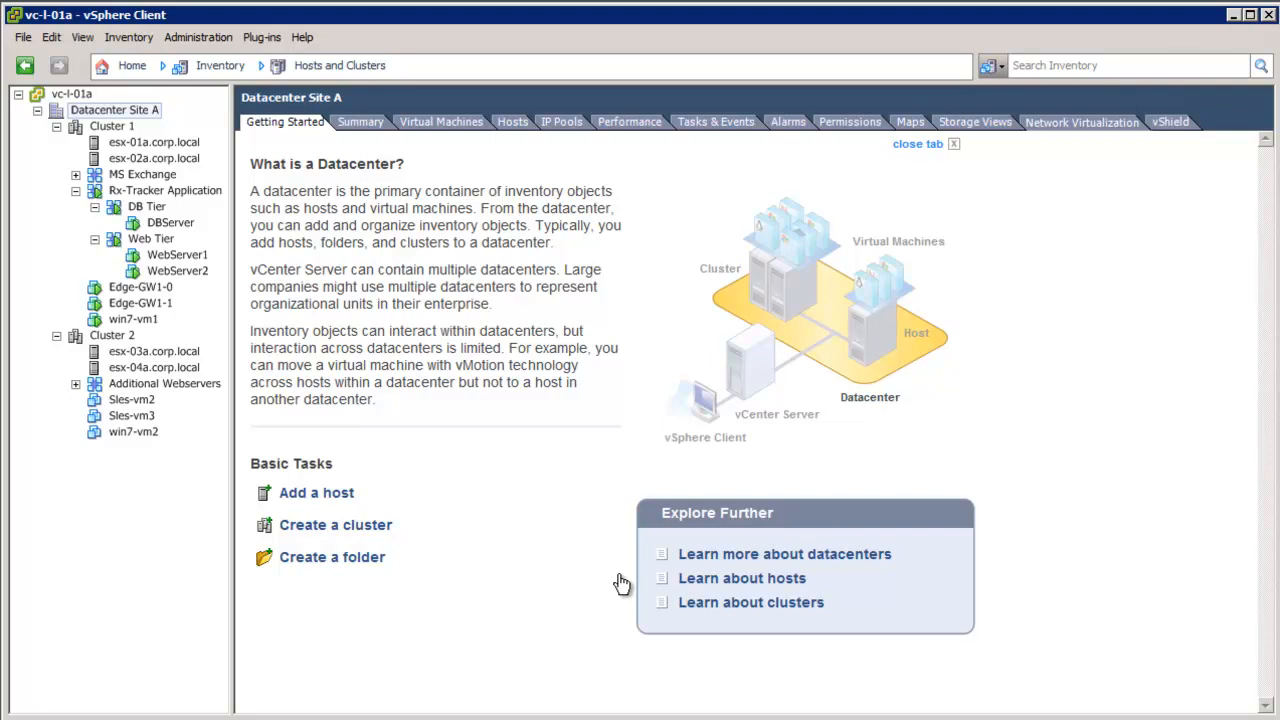
mouse_move(238, 317)
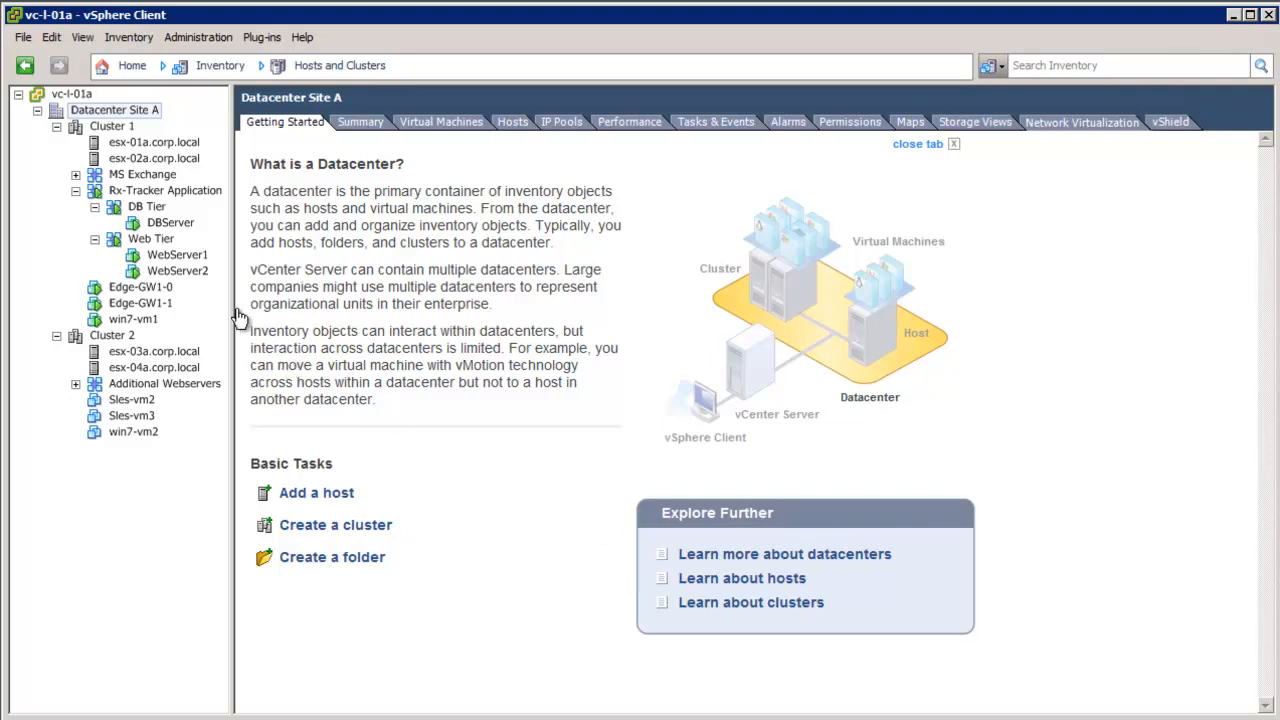
mouse_move(248, 219)
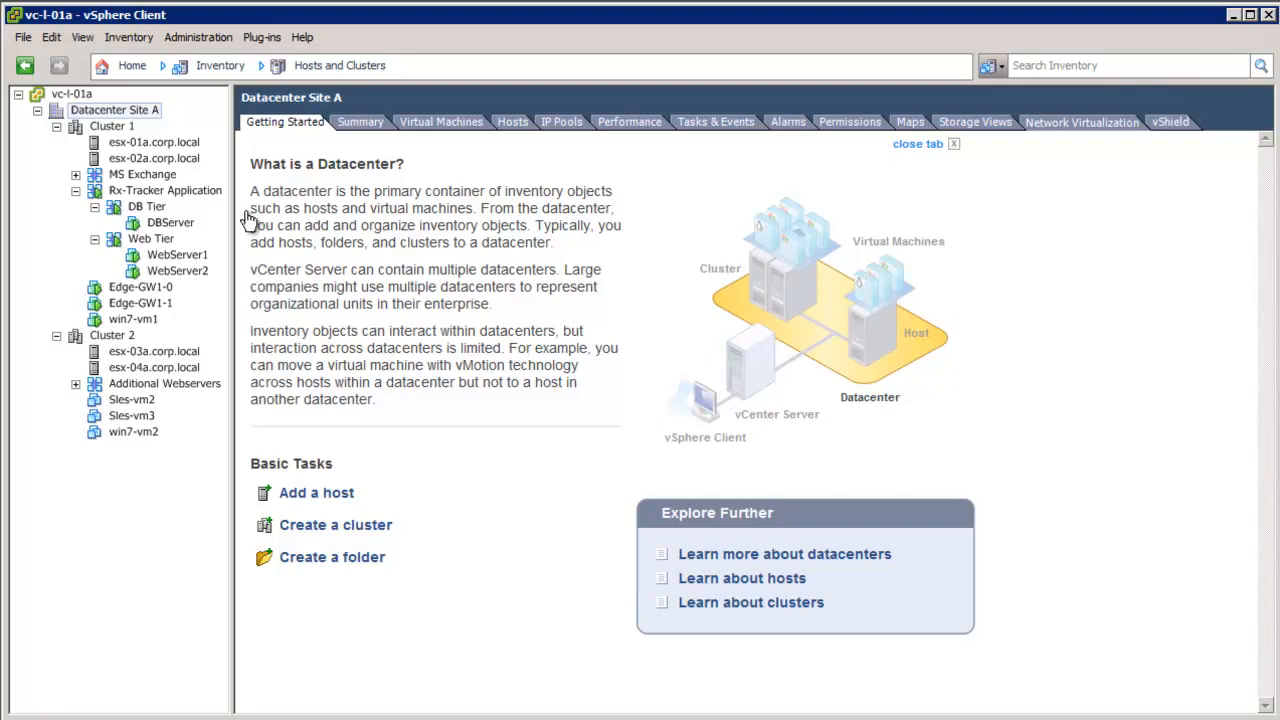
mouse_move(186, 141)
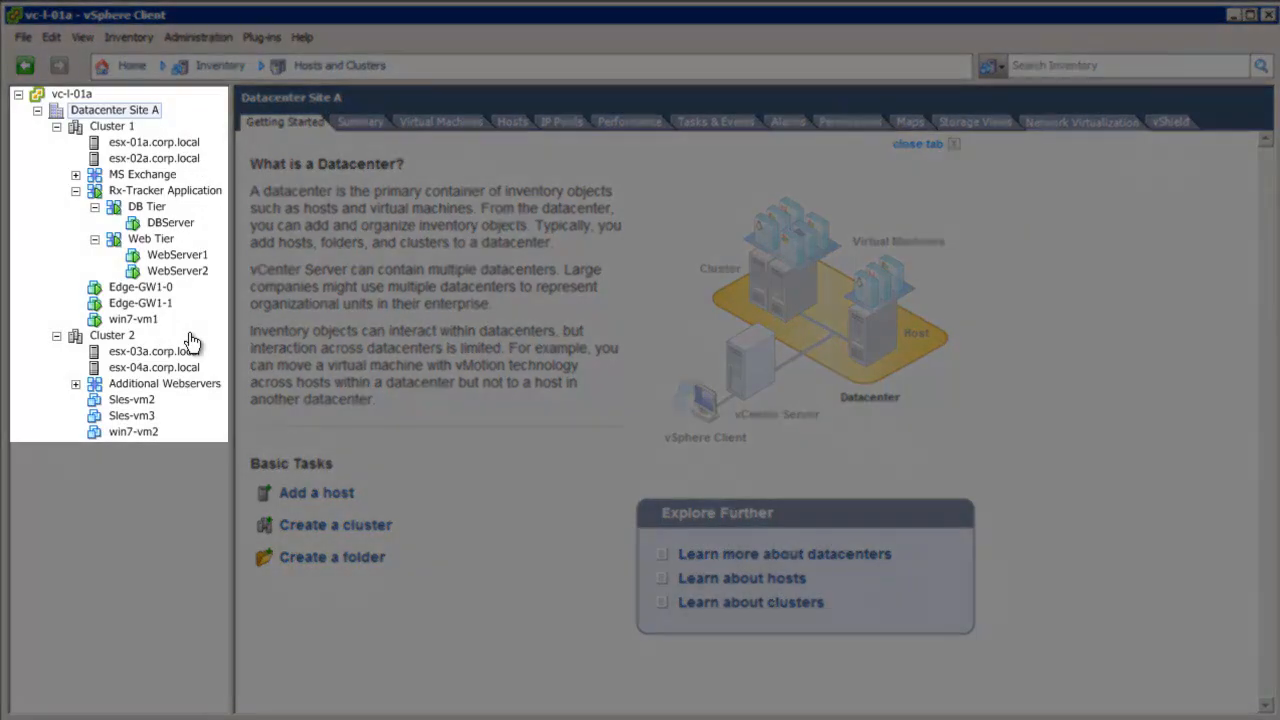
mouse_move(185, 190)
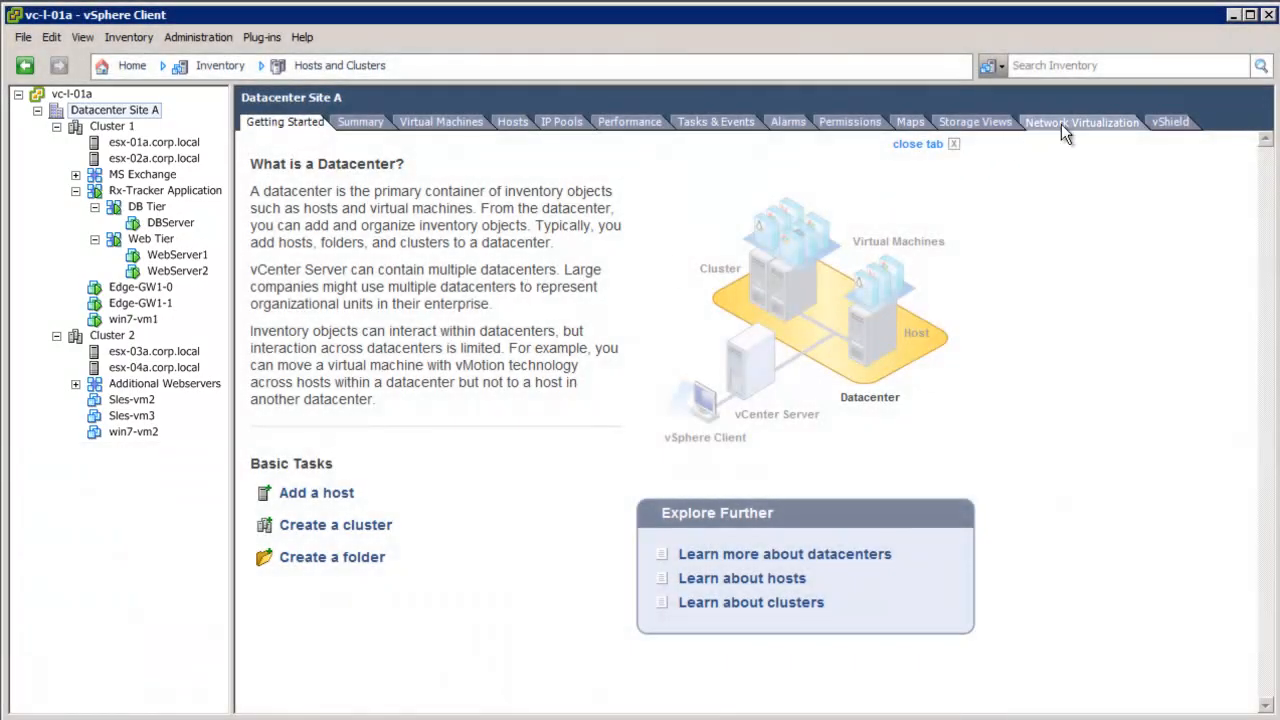
Show Datacenter Site A's network virtualization and inspect the Cluster 1 and Cluster 2 connectivity rows.
click(1083, 121)
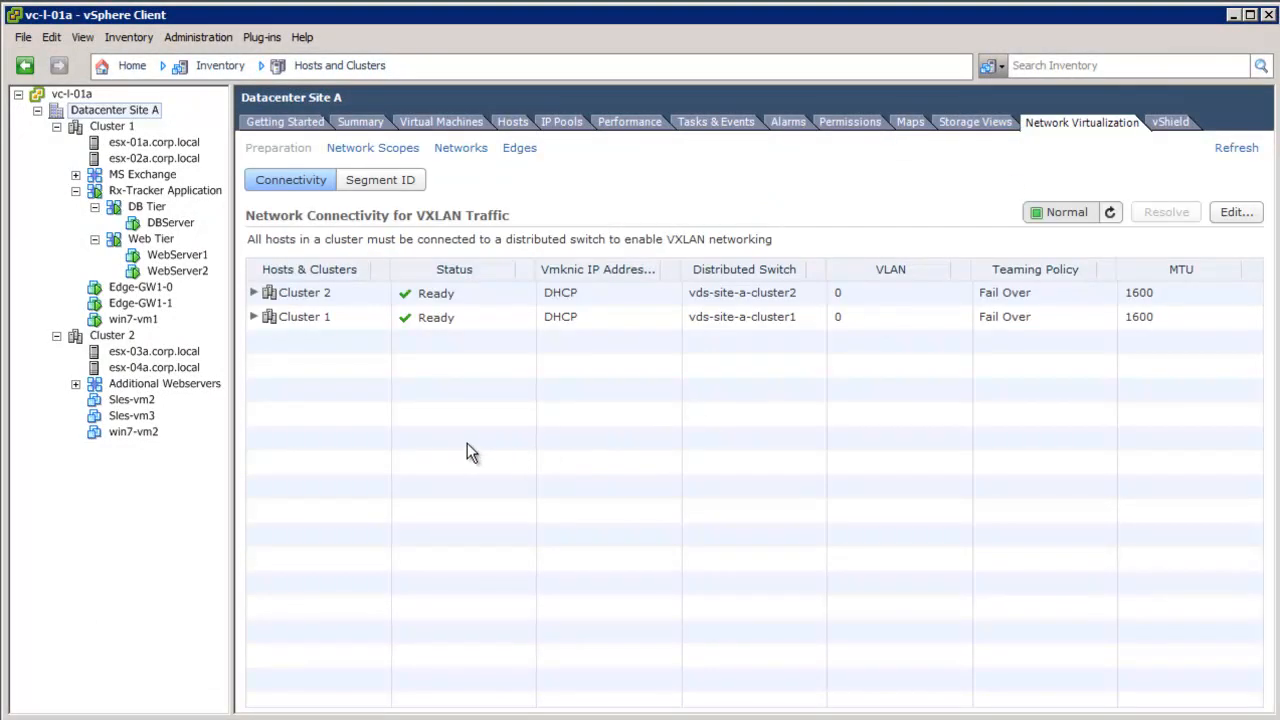
click(304, 292)
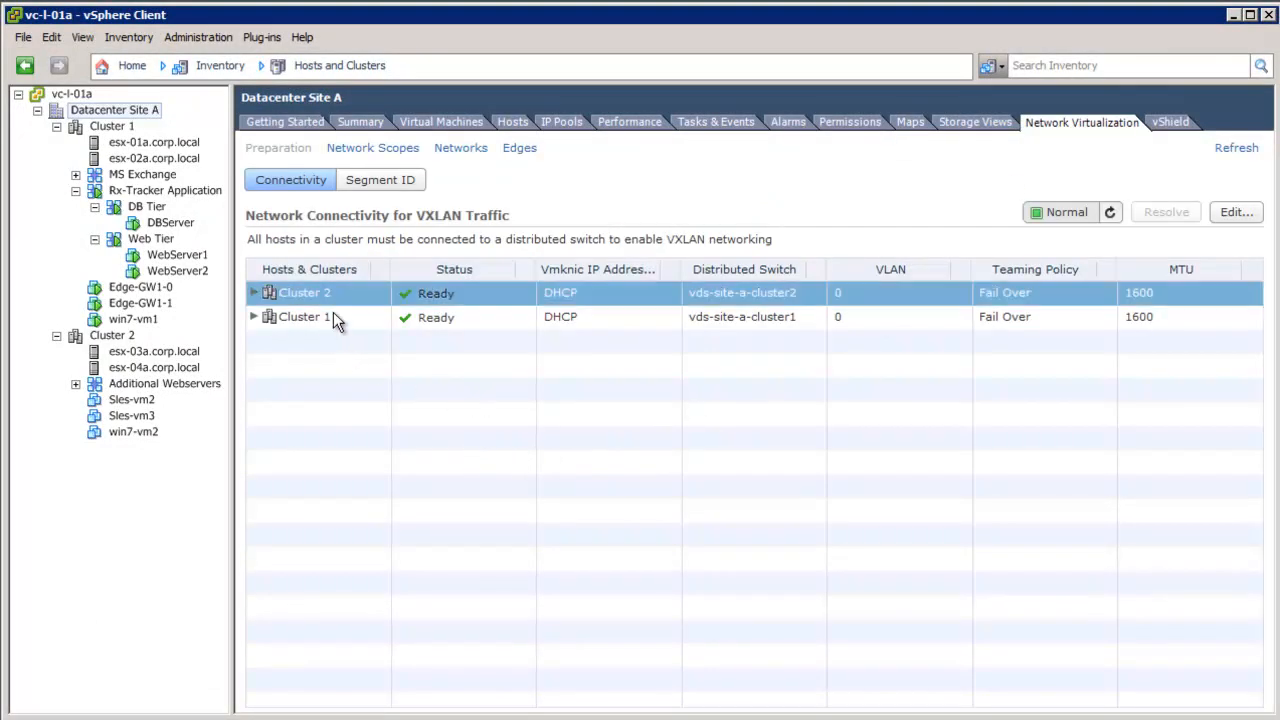
click(303, 317)
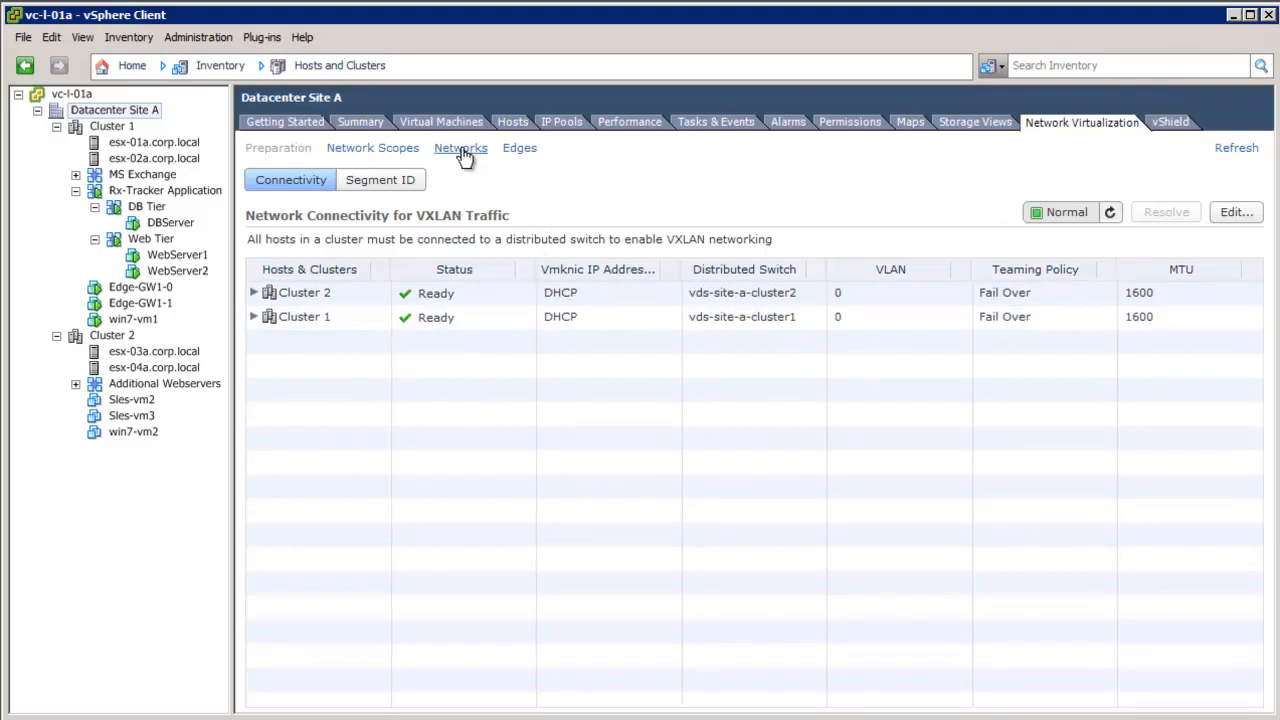
List the logical networks and select WEB-VIRTUAL WIRE and DB-VIRTUAL WIRE.
click(460, 147)
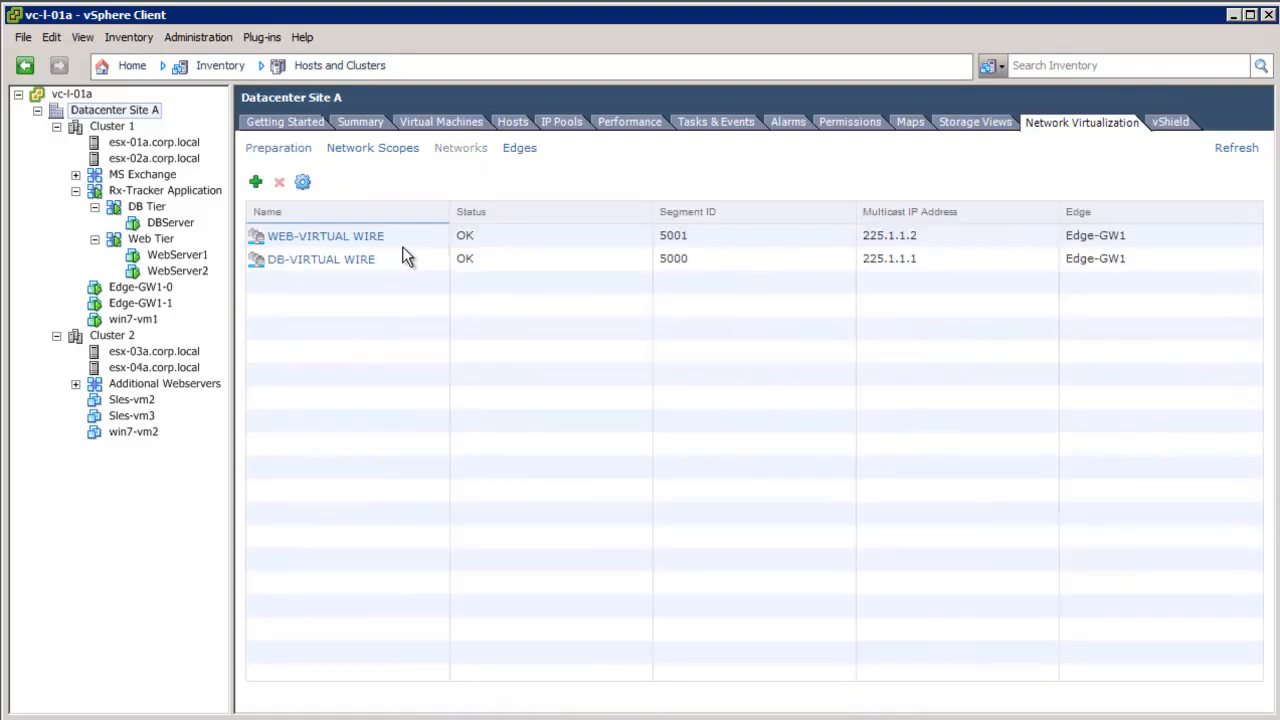
click(320, 258)
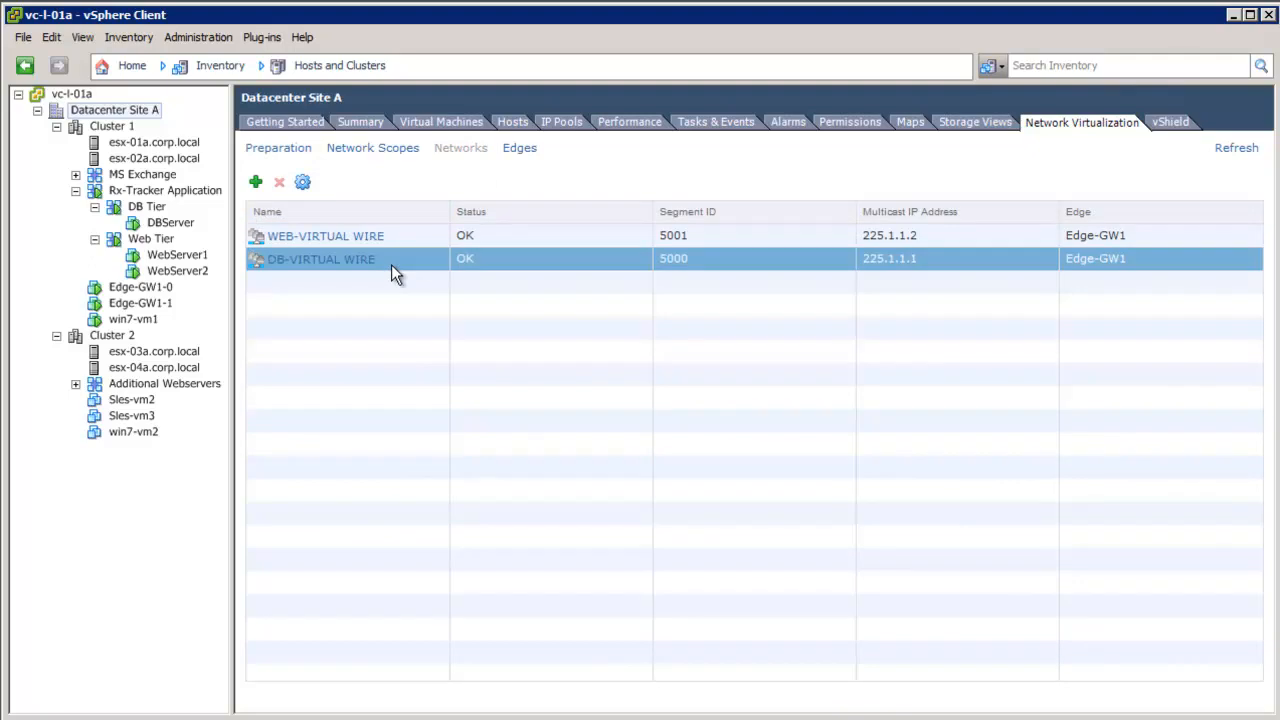
mouse_move(397, 245)
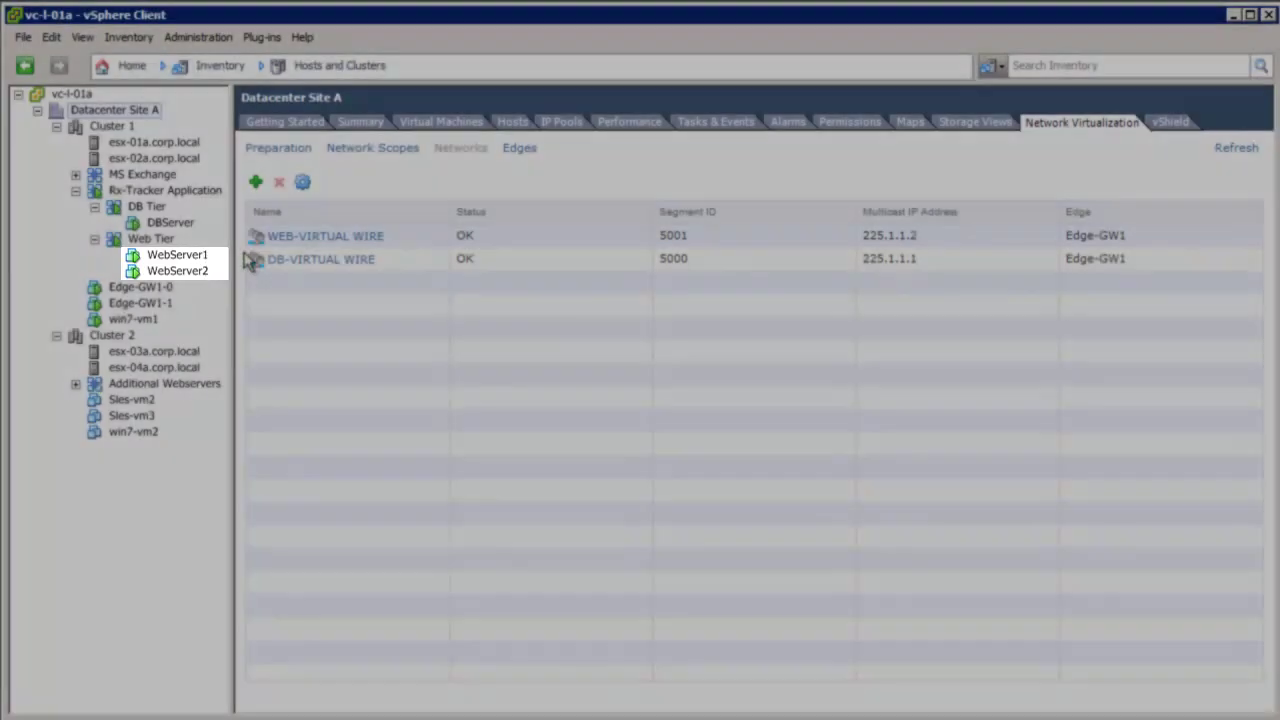
click(325, 235)
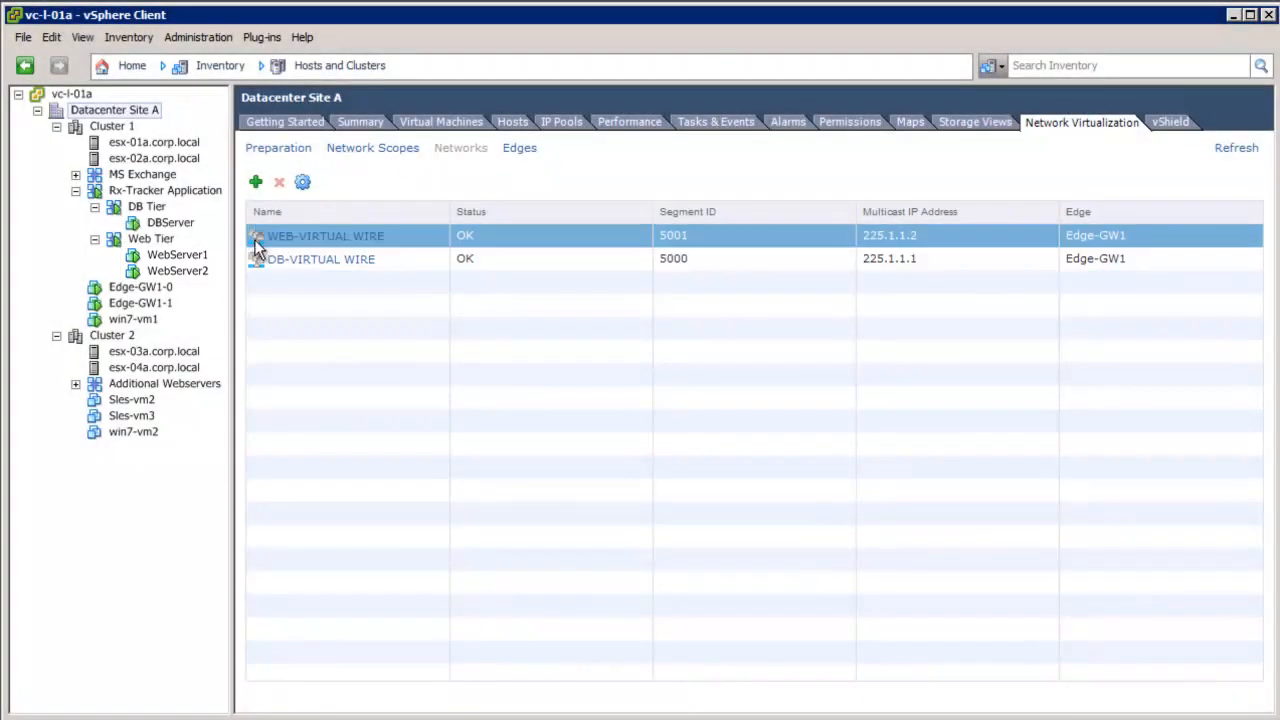
click(320, 258)
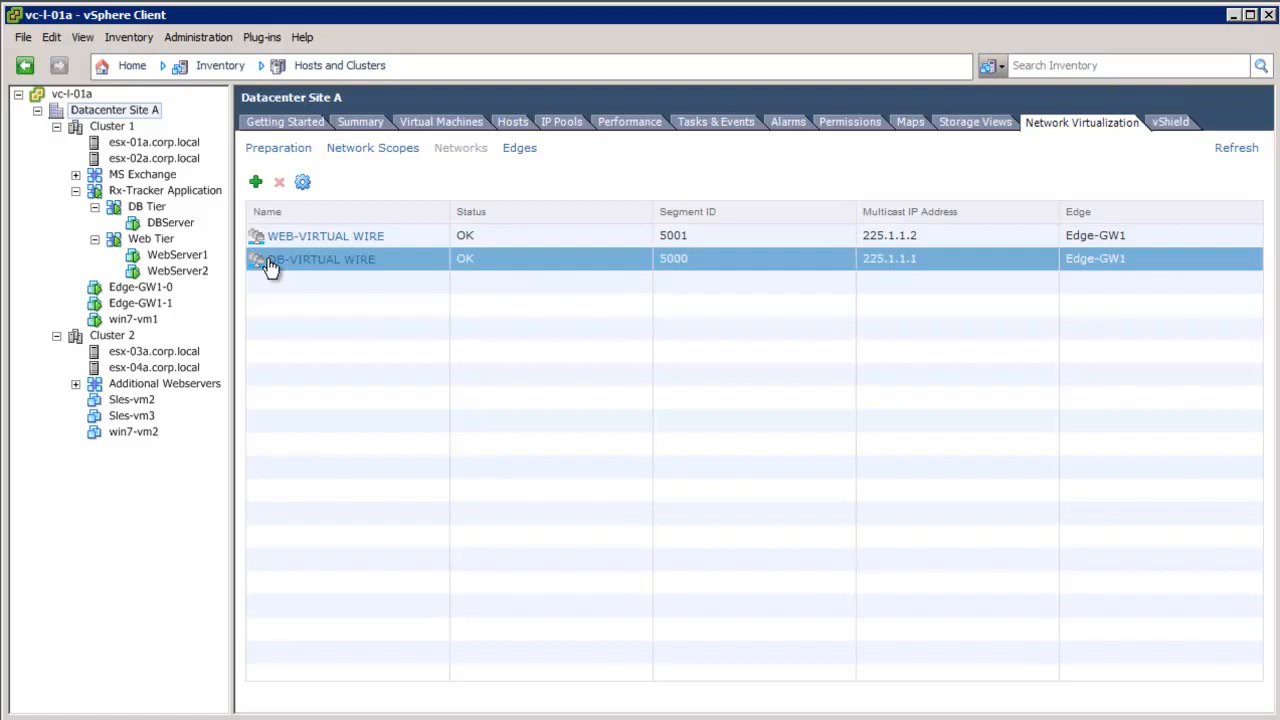
mouse_move(540, 195)
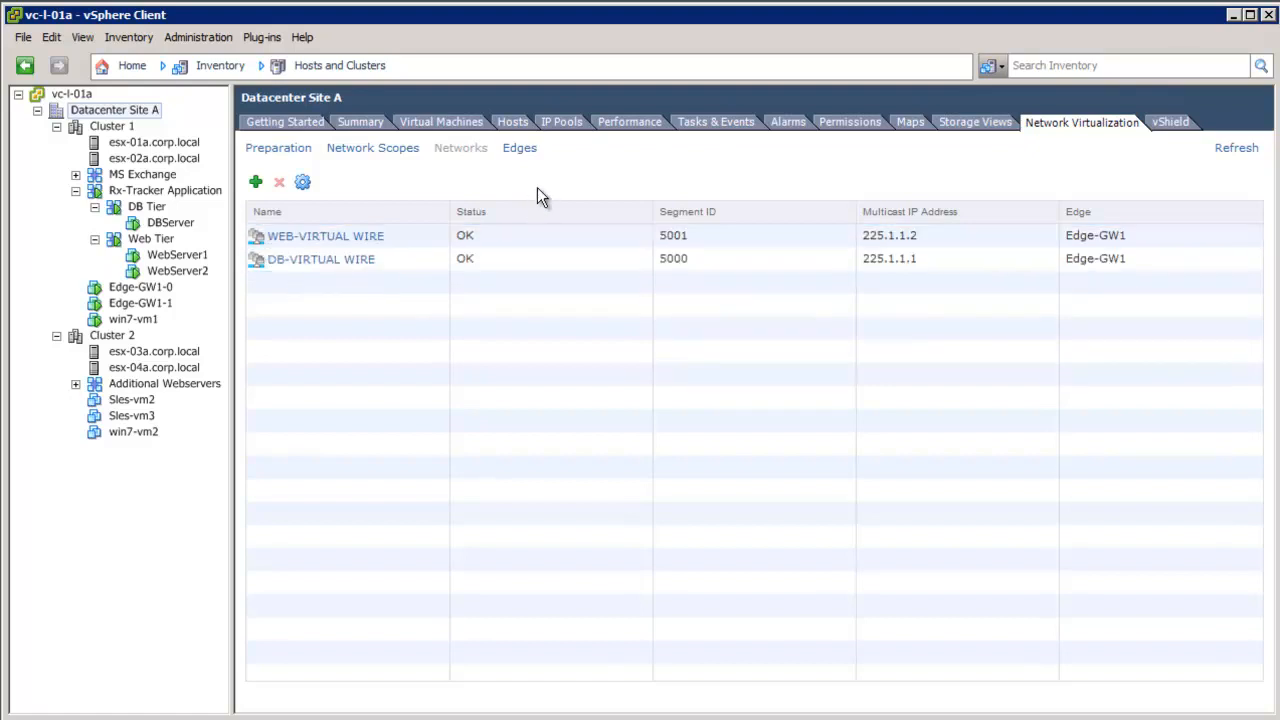
List the edge gateways and choose Manage from Edge-GW1's Actions menu.
click(519, 147)
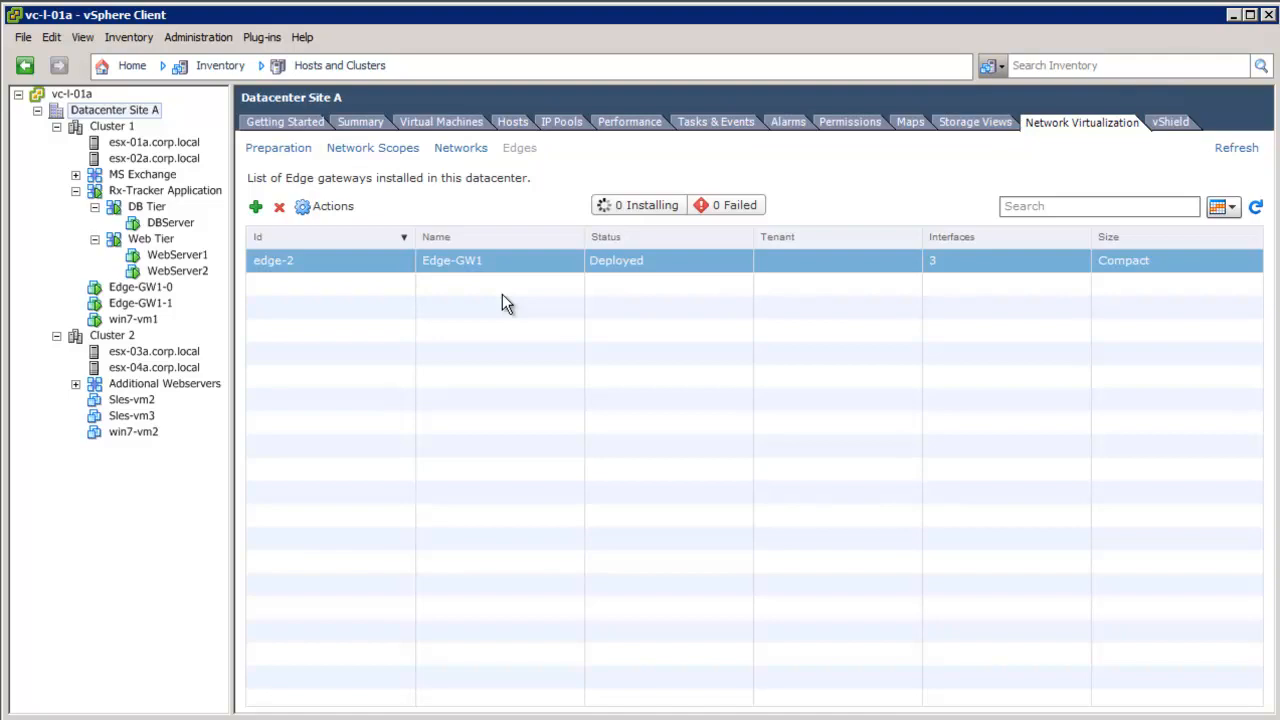
mouse_move(532, 288)
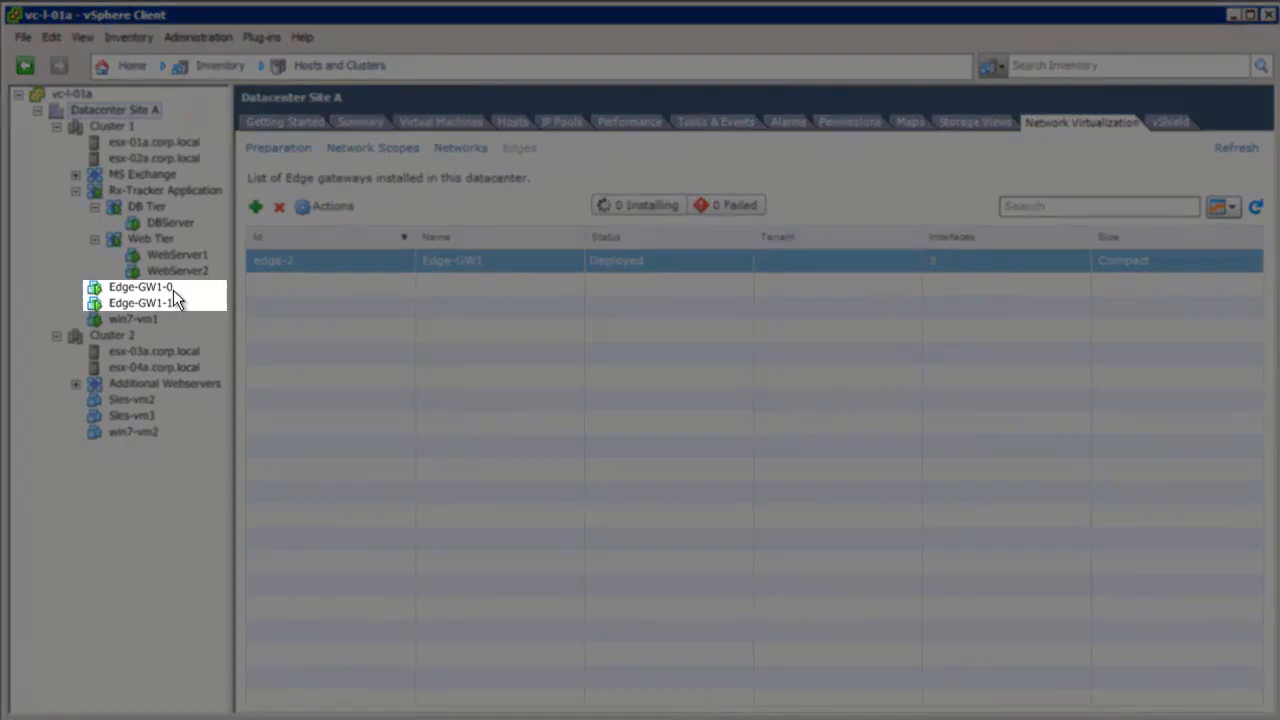
mouse_move(180, 315)
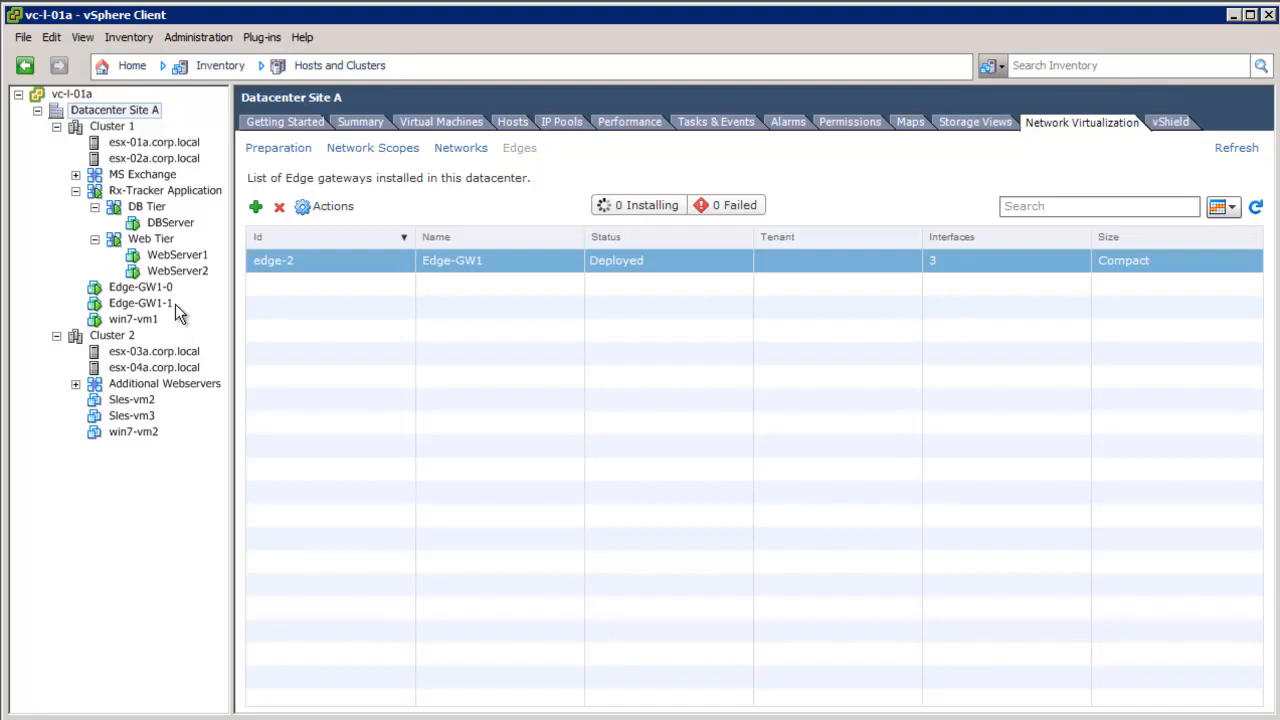
mouse_move(956, 293)
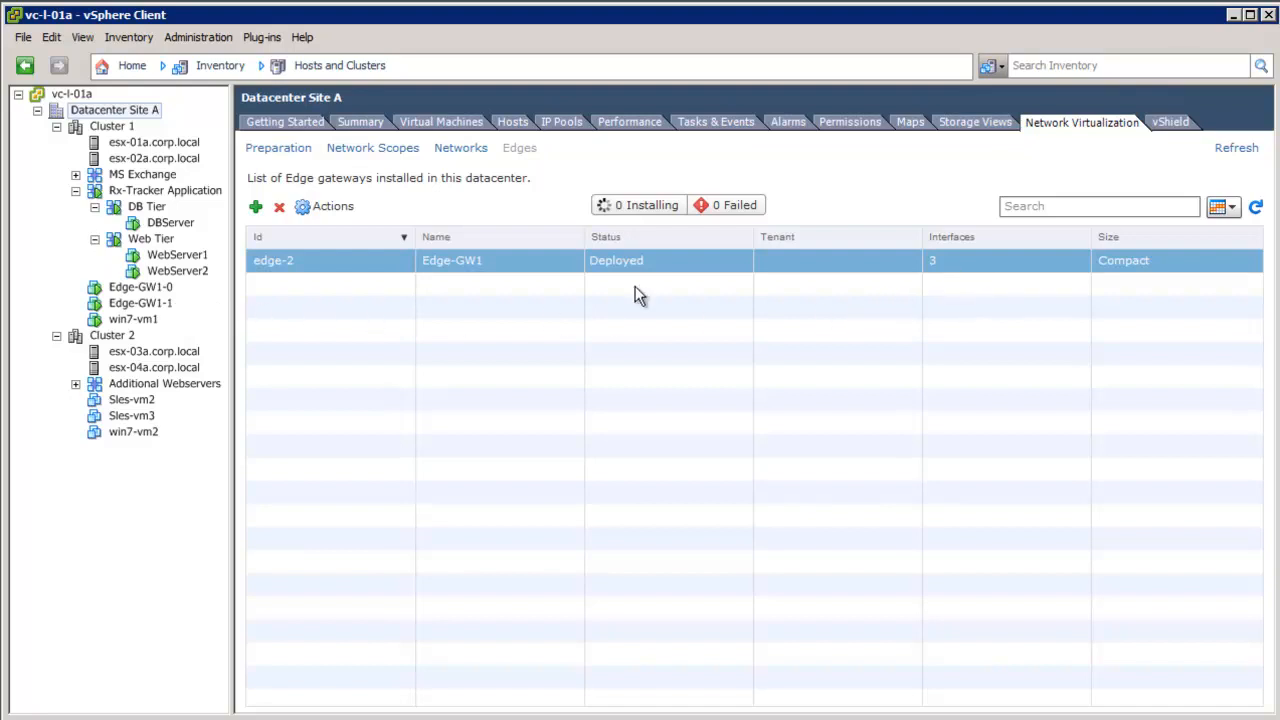
click(331, 206)
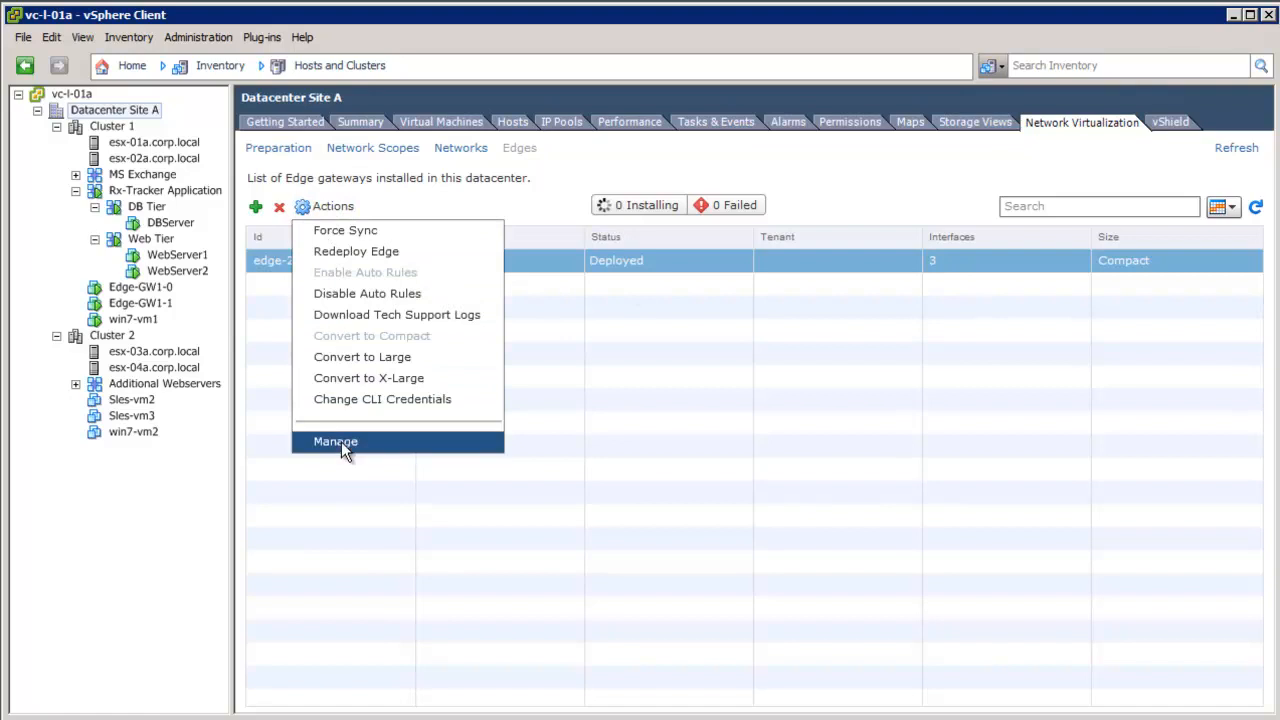
click(335, 441)
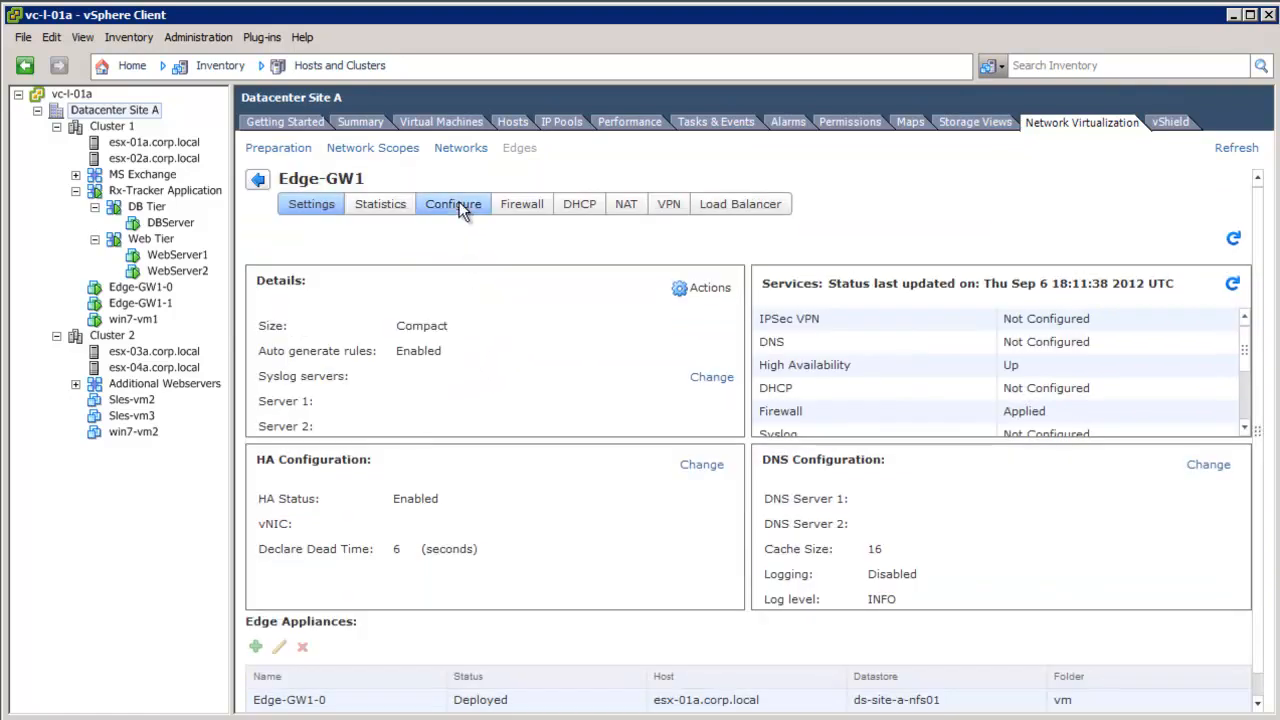
Review Edge-GW1's External, Internal-DB and Internal-Web interfaces under Configure.
click(453, 204)
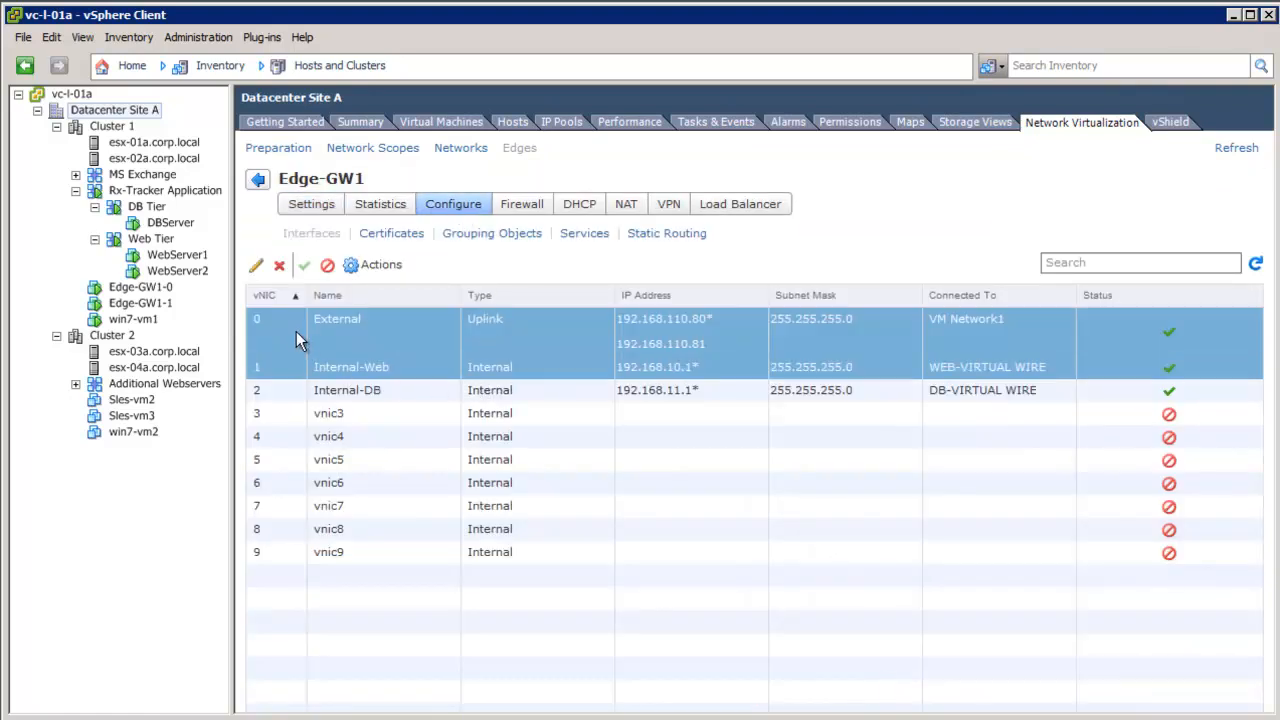
click(347, 390)
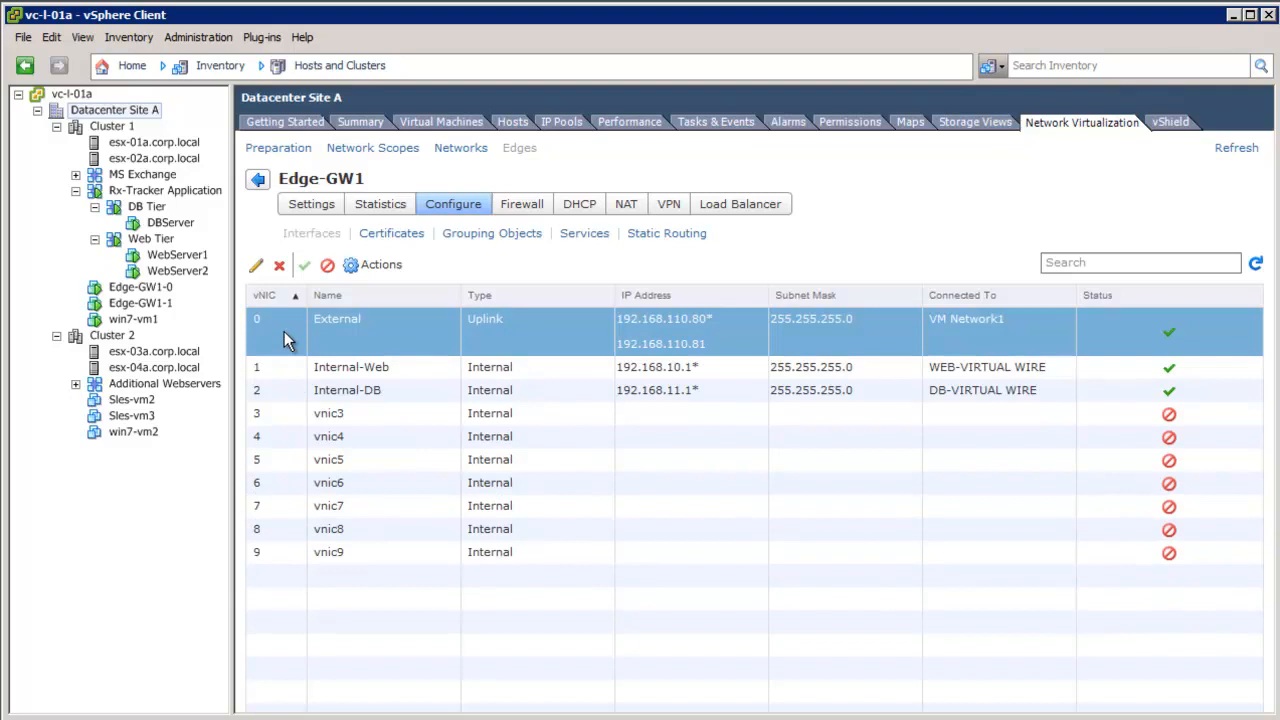
mouse_move(352, 338)
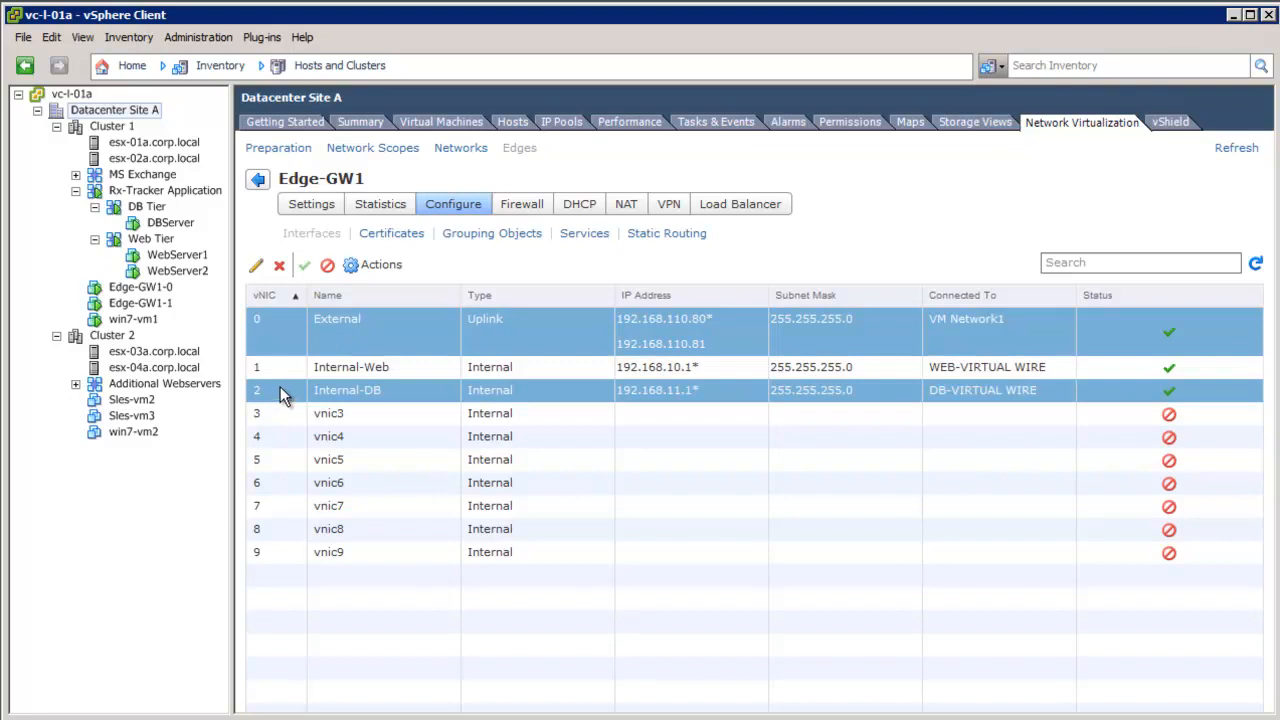
click(350, 367)
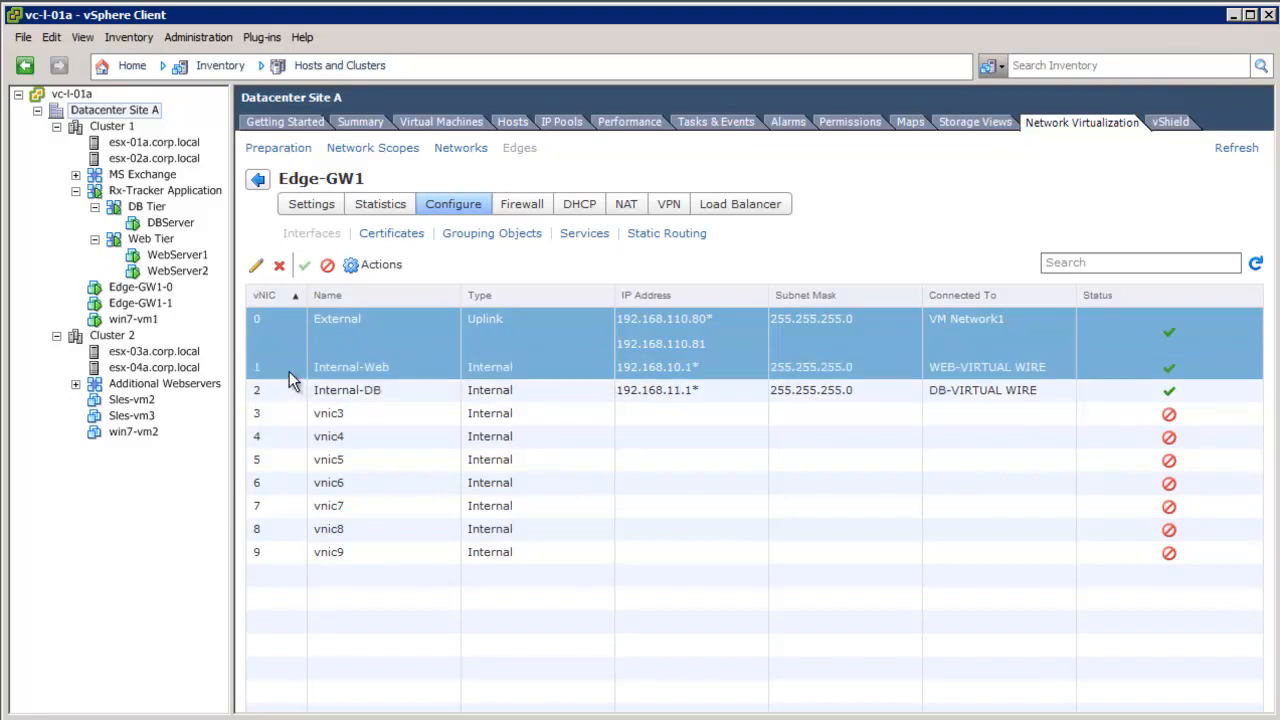
click(347, 390)
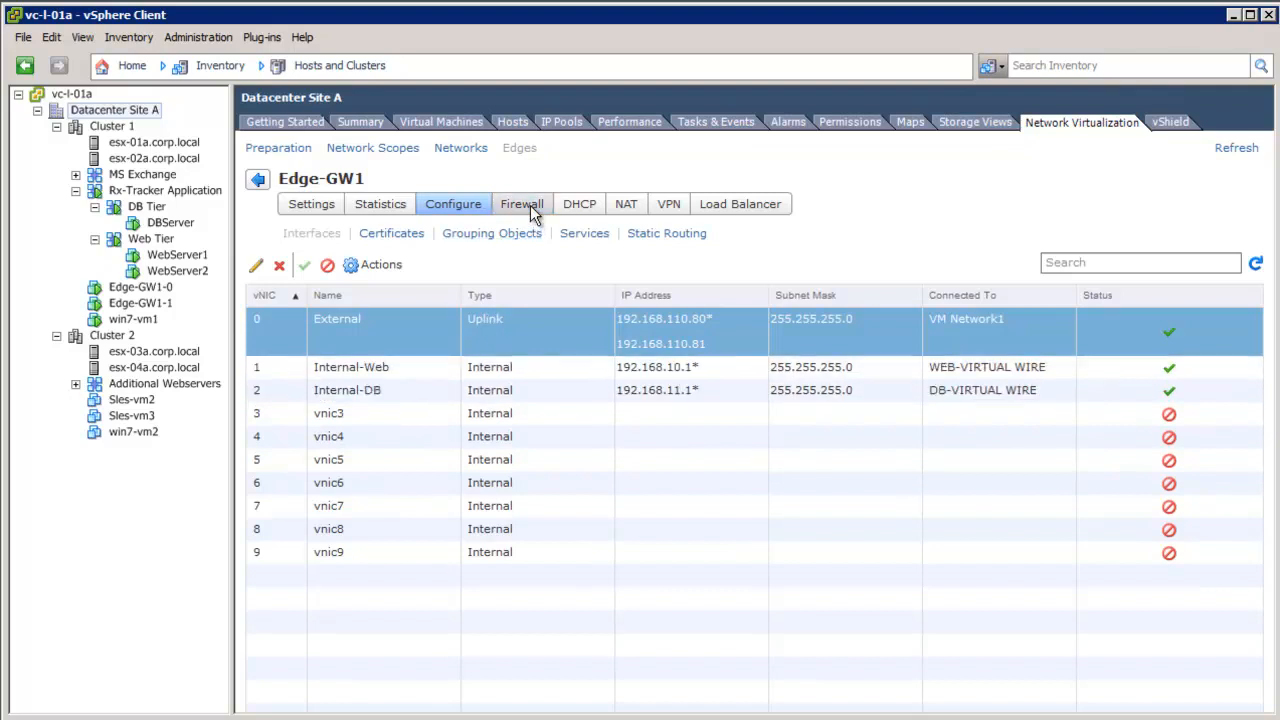
Display Edge-GW1's firewall rules and select the Web-to-External rule.
click(522, 204)
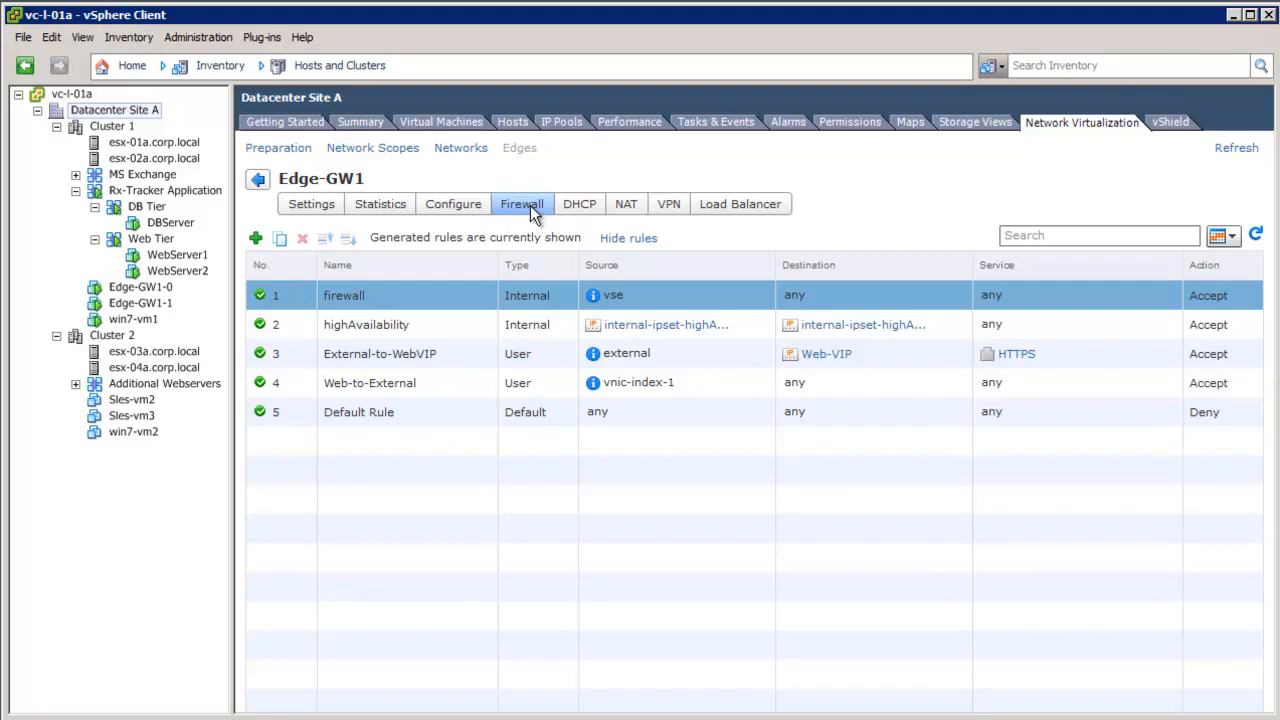
mouse_move(469, 427)
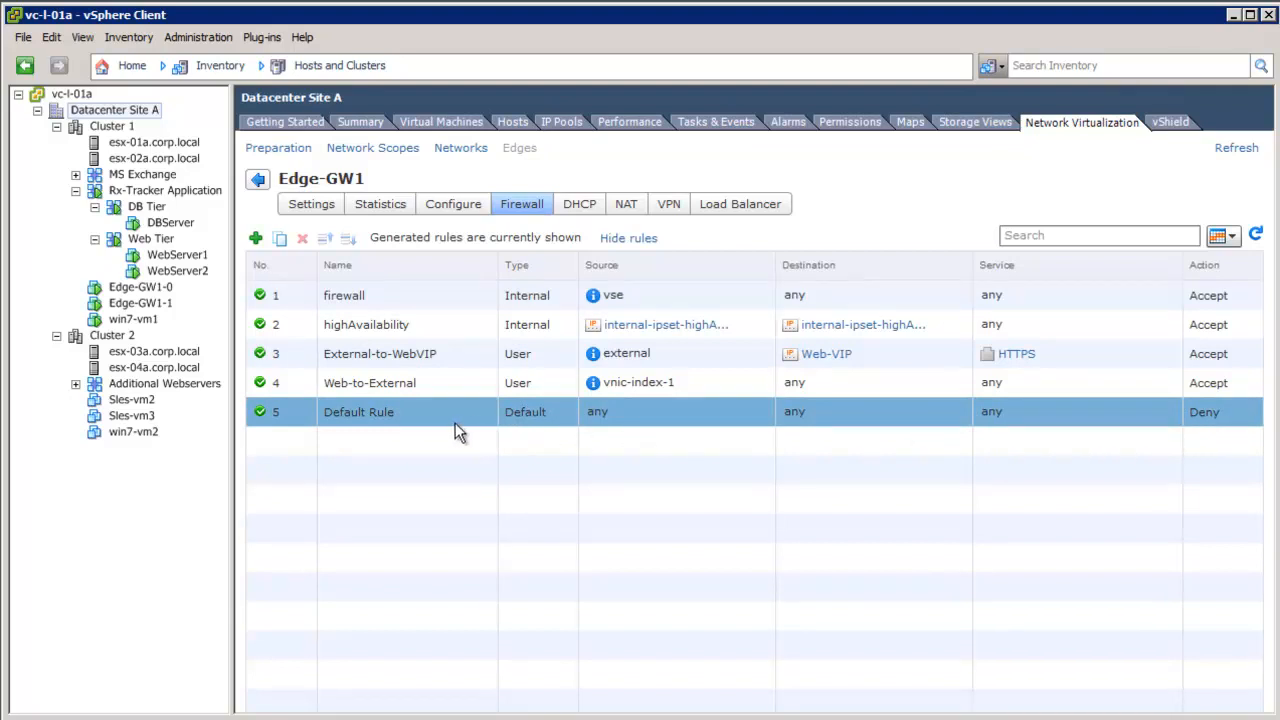
mouse_move(452, 424)
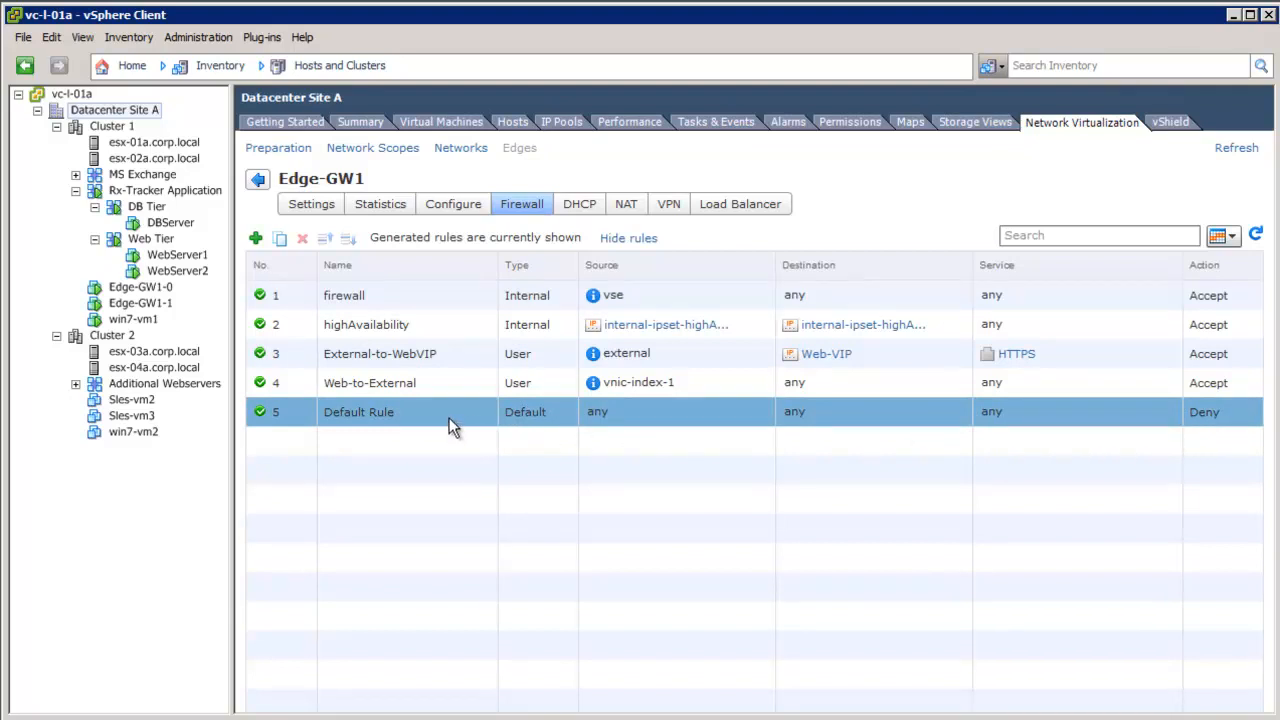
click(400, 353)
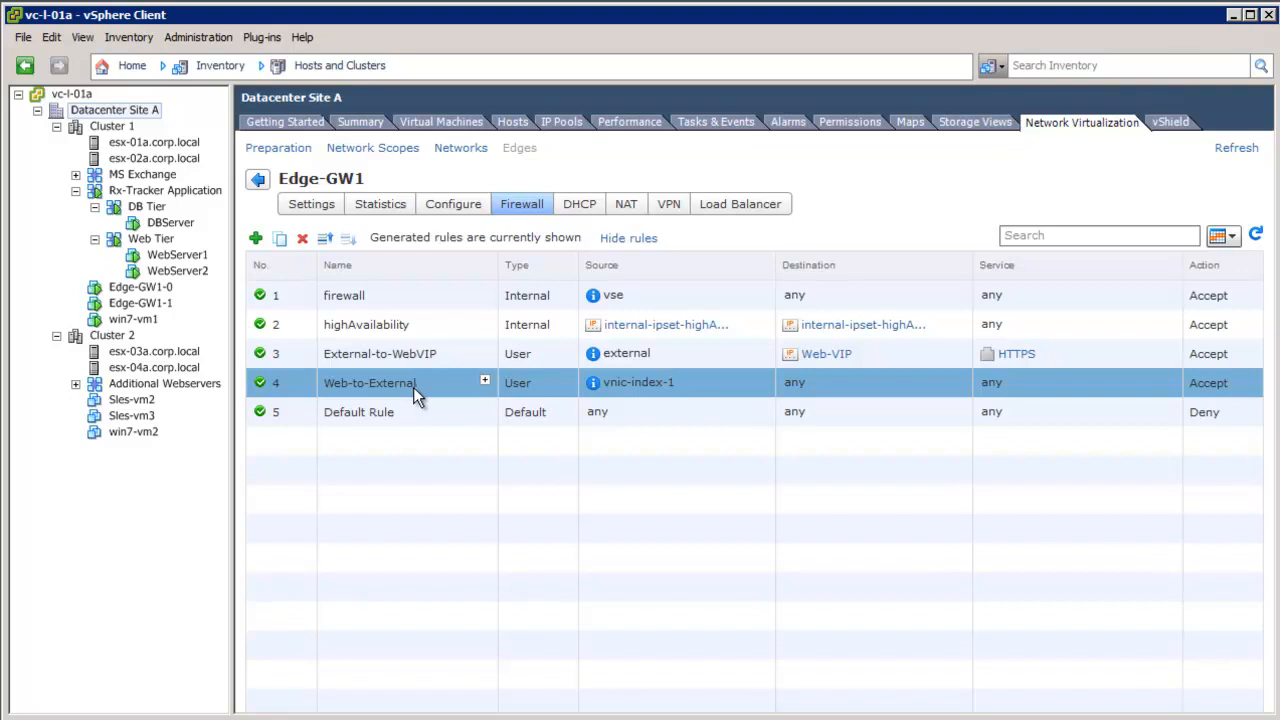
mouse_move(425, 395)
text(Web)
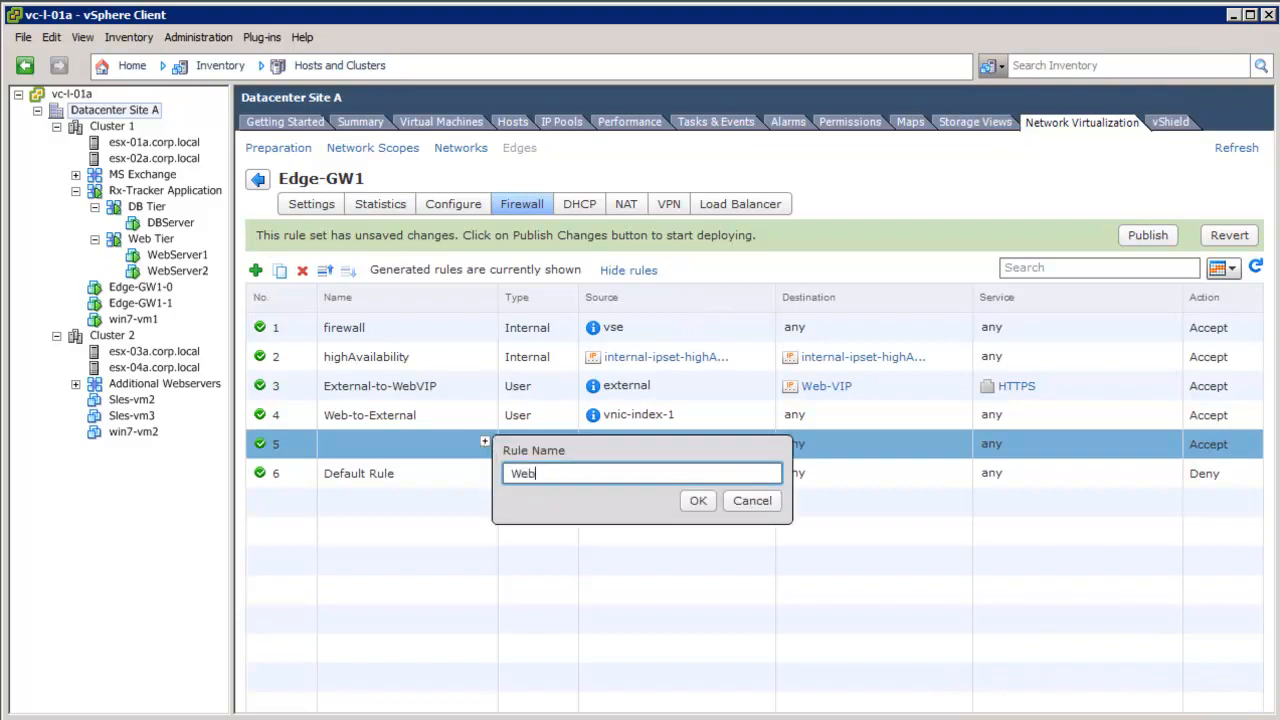
Name the new rule Web-to-DB, with source vnic-index-1 and destination vnic-index-2.
click(697, 500)
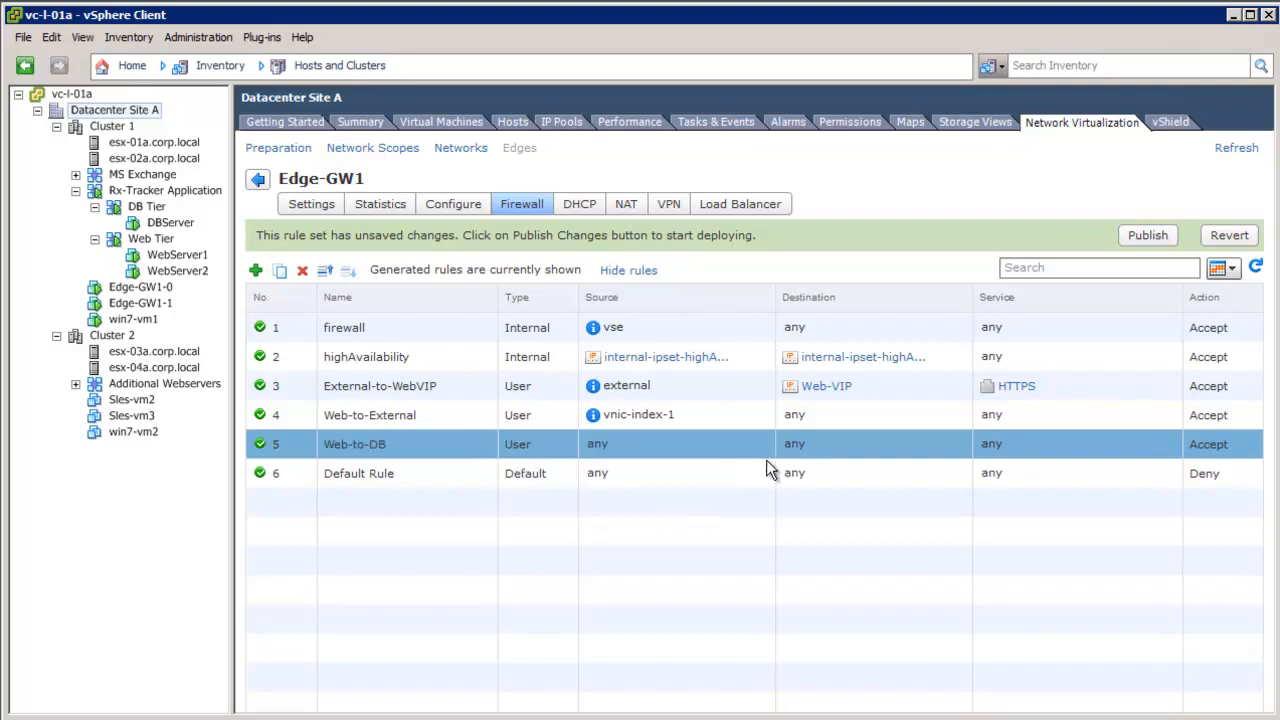
click(770, 444)
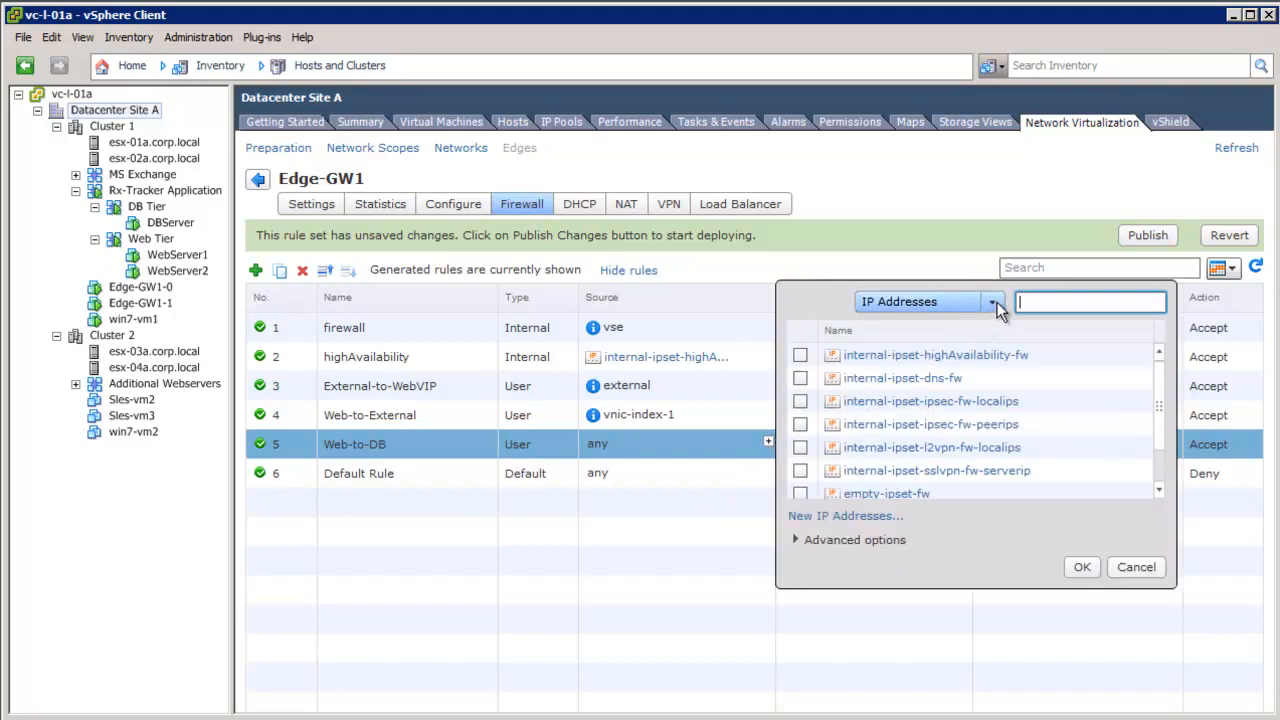
click(991, 301)
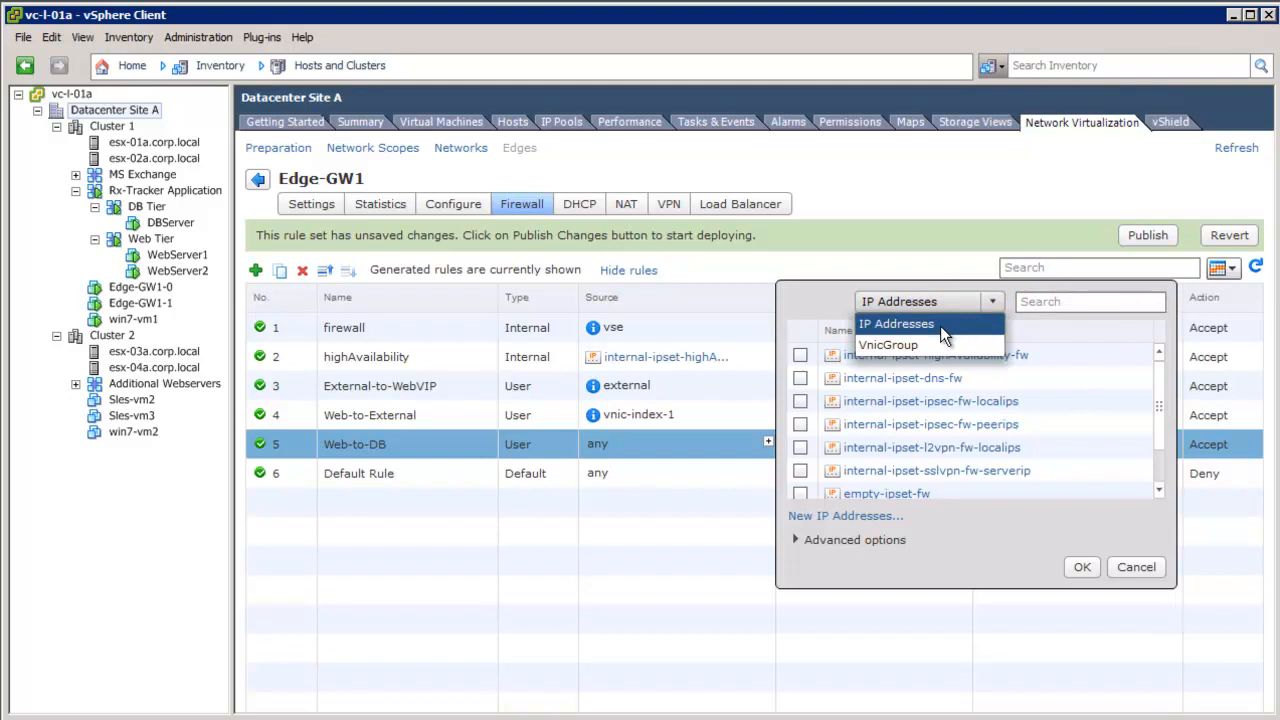
click(887, 344)
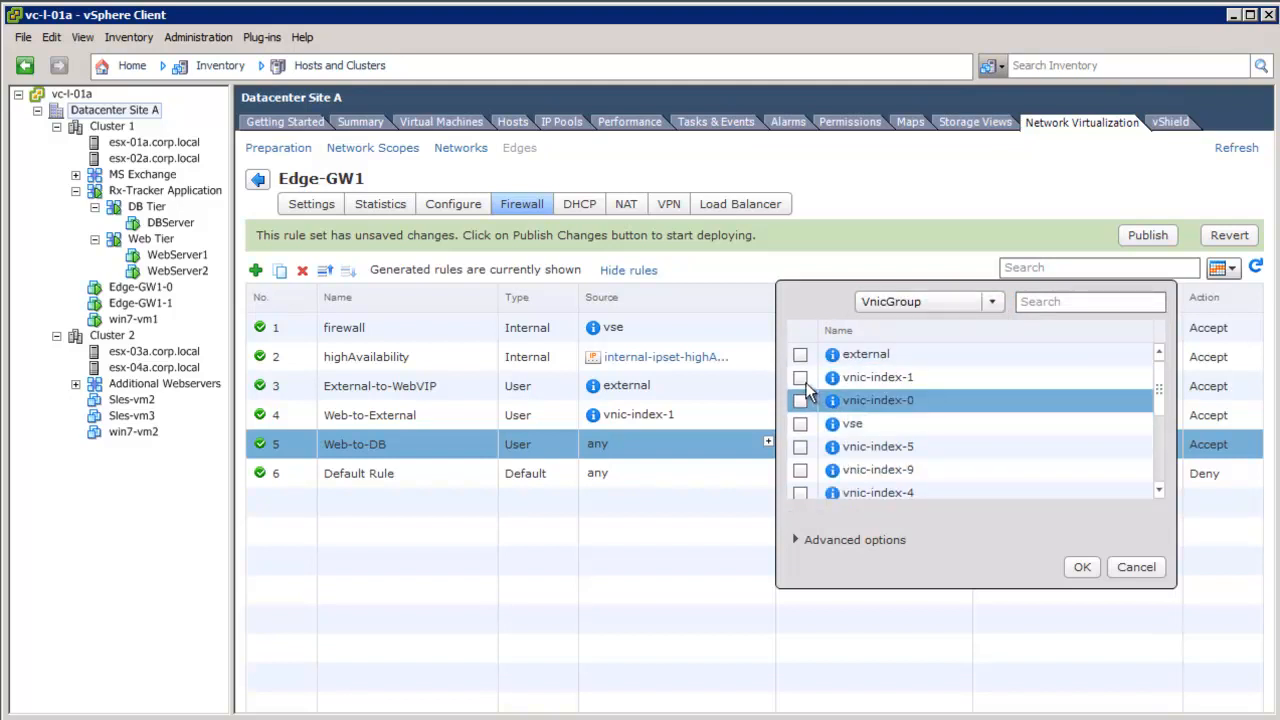
click(800, 377)
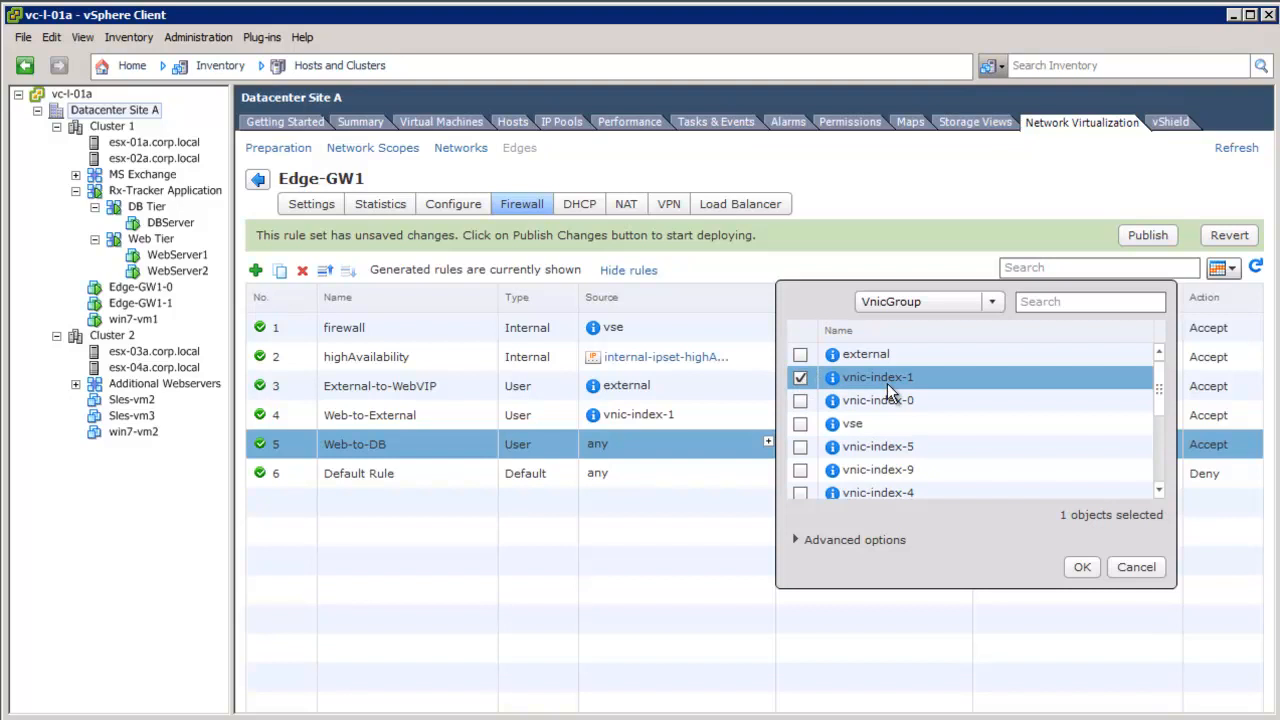
click(1081, 567)
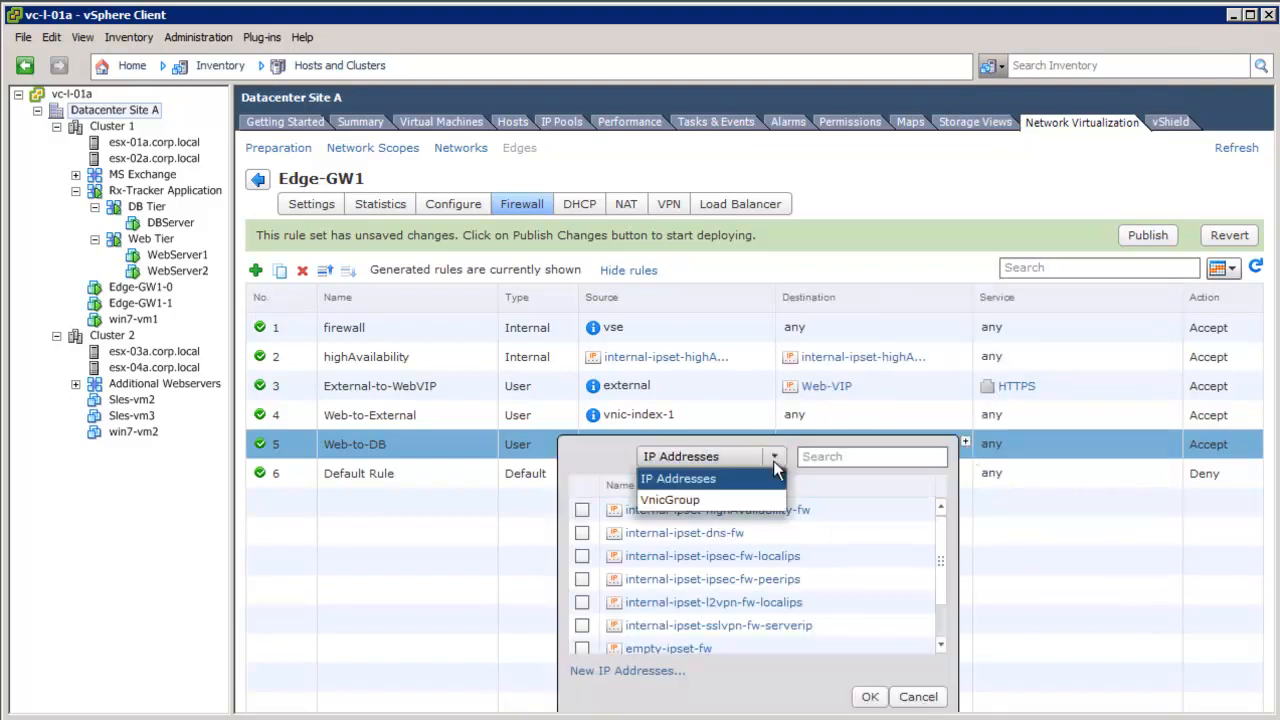
click(670, 500)
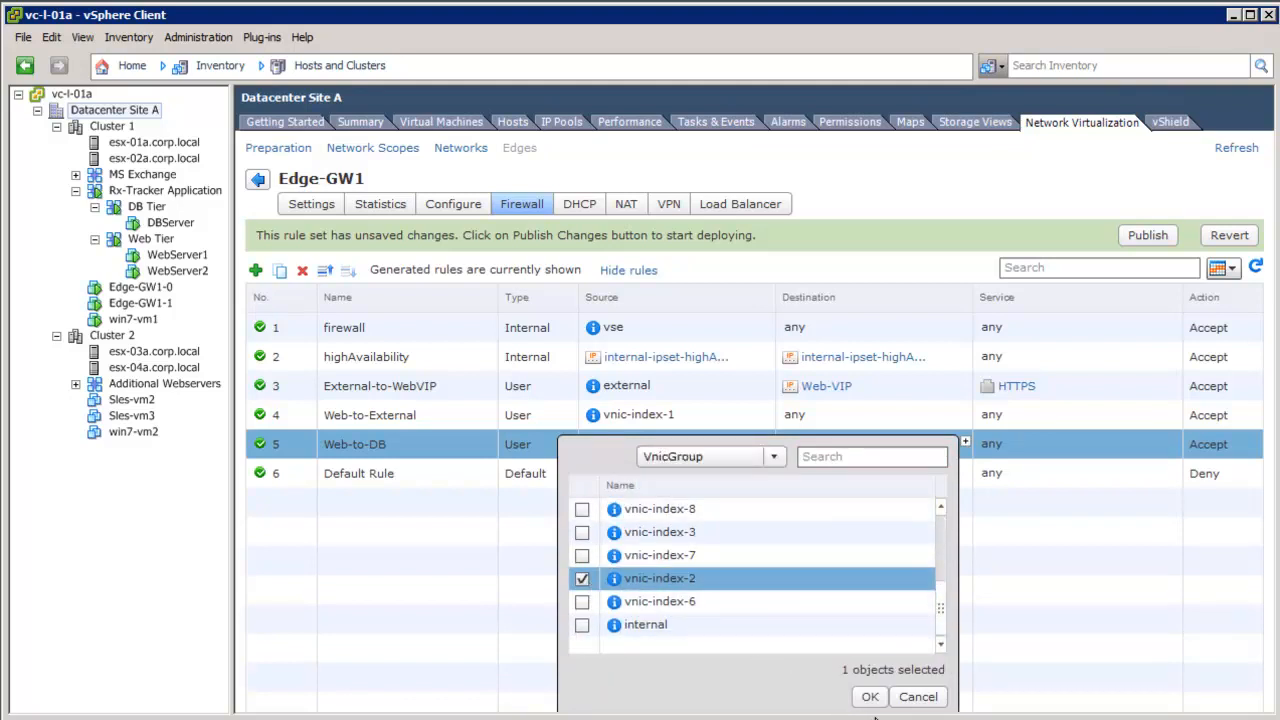
click(869, 697)
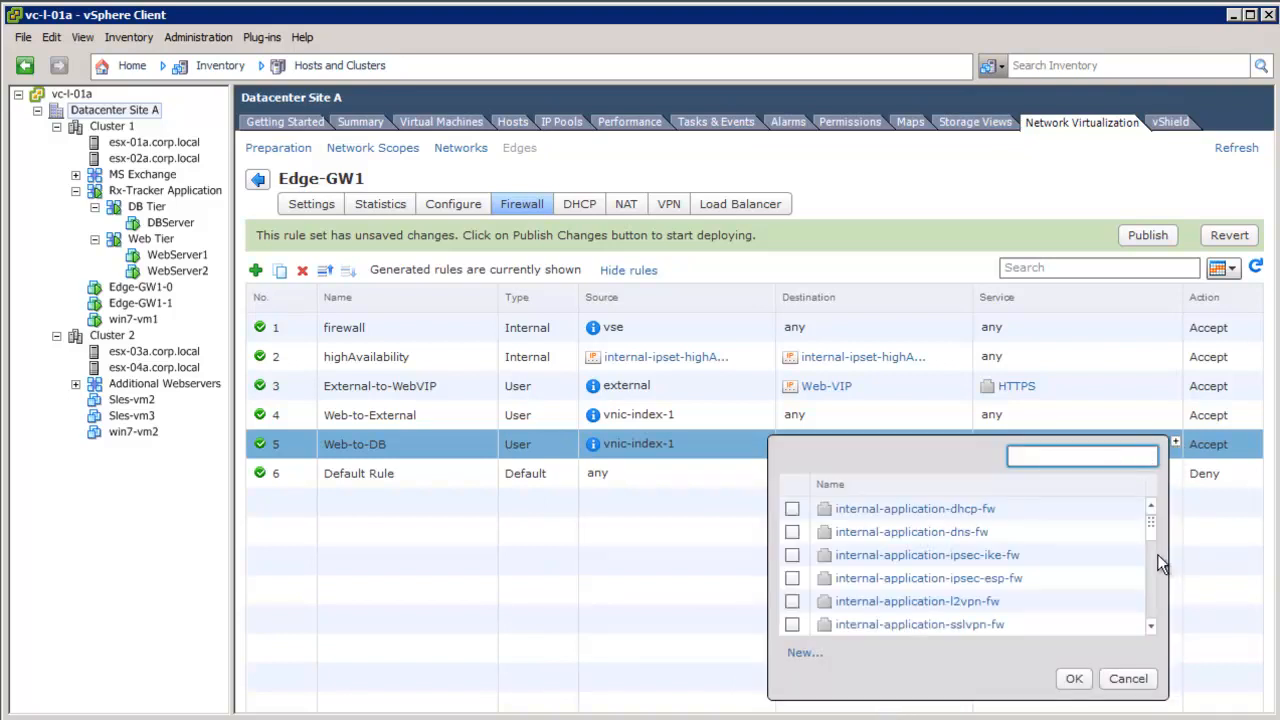
Create a MySQL service on TCP port 3306 for the Web-to-DB rule.
click(804, 652)
text(My)
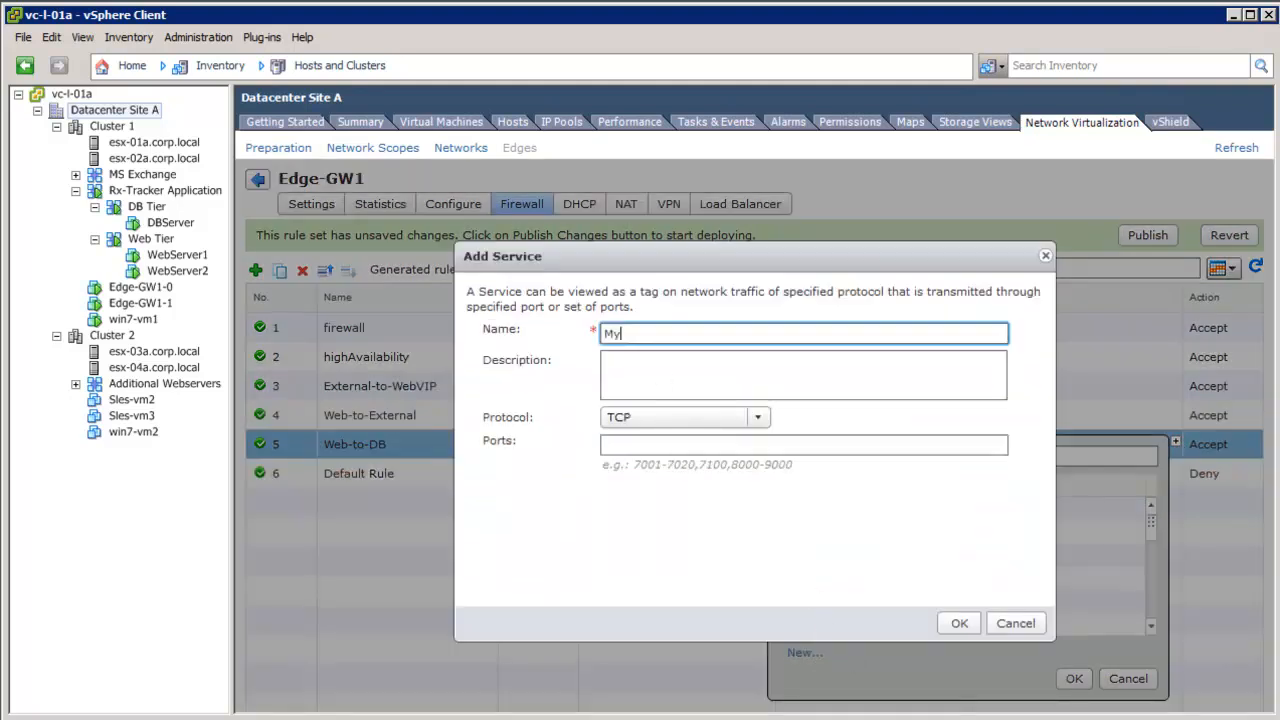
text(3306)
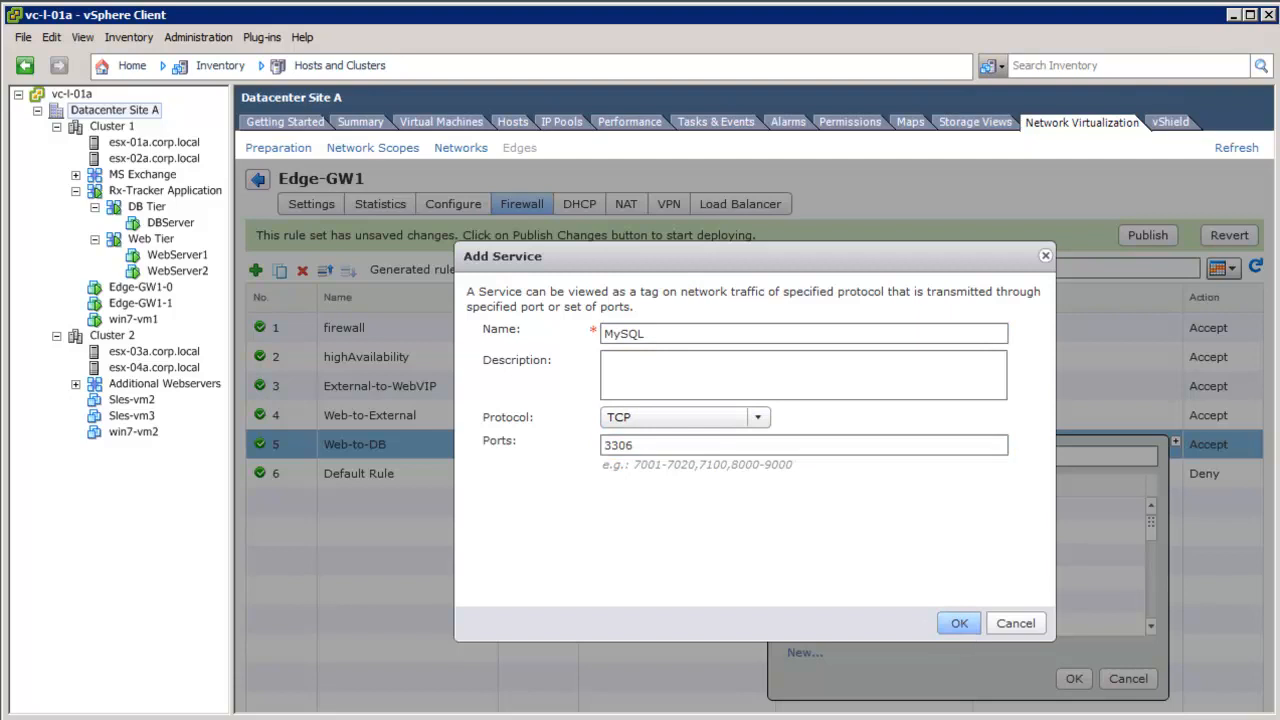
click(968, 623)
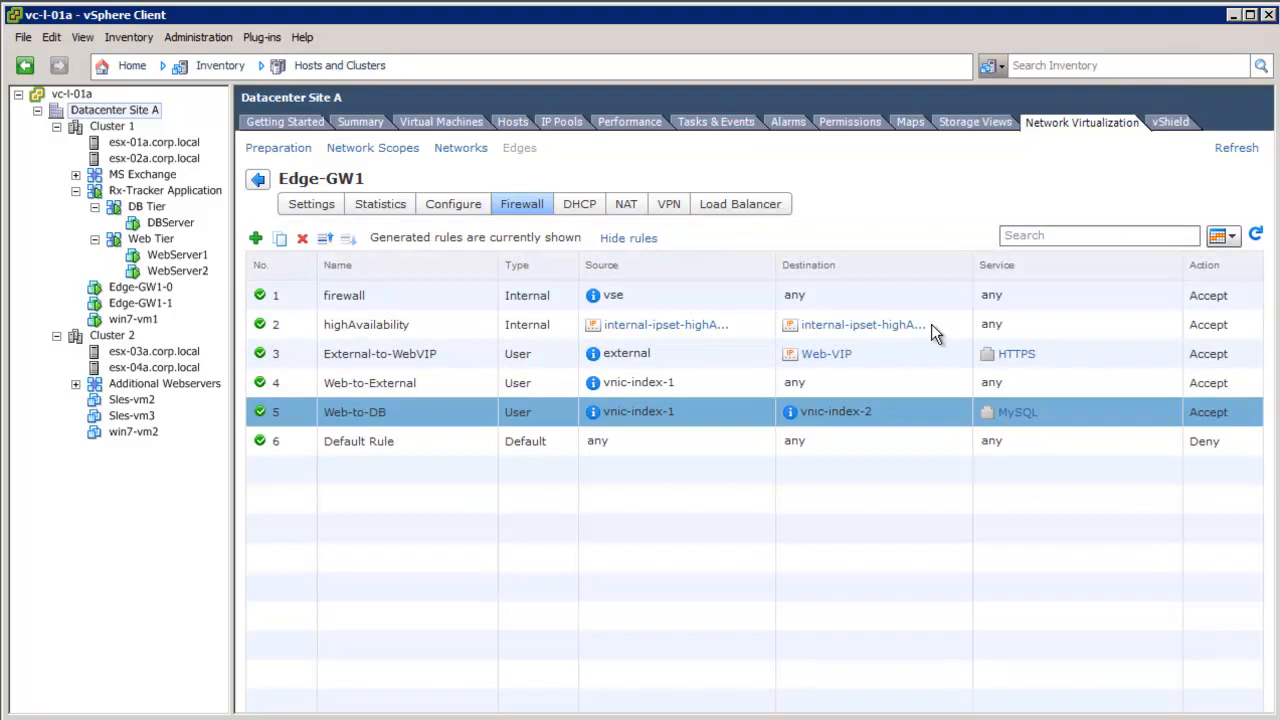
mouse_move(773, 331)
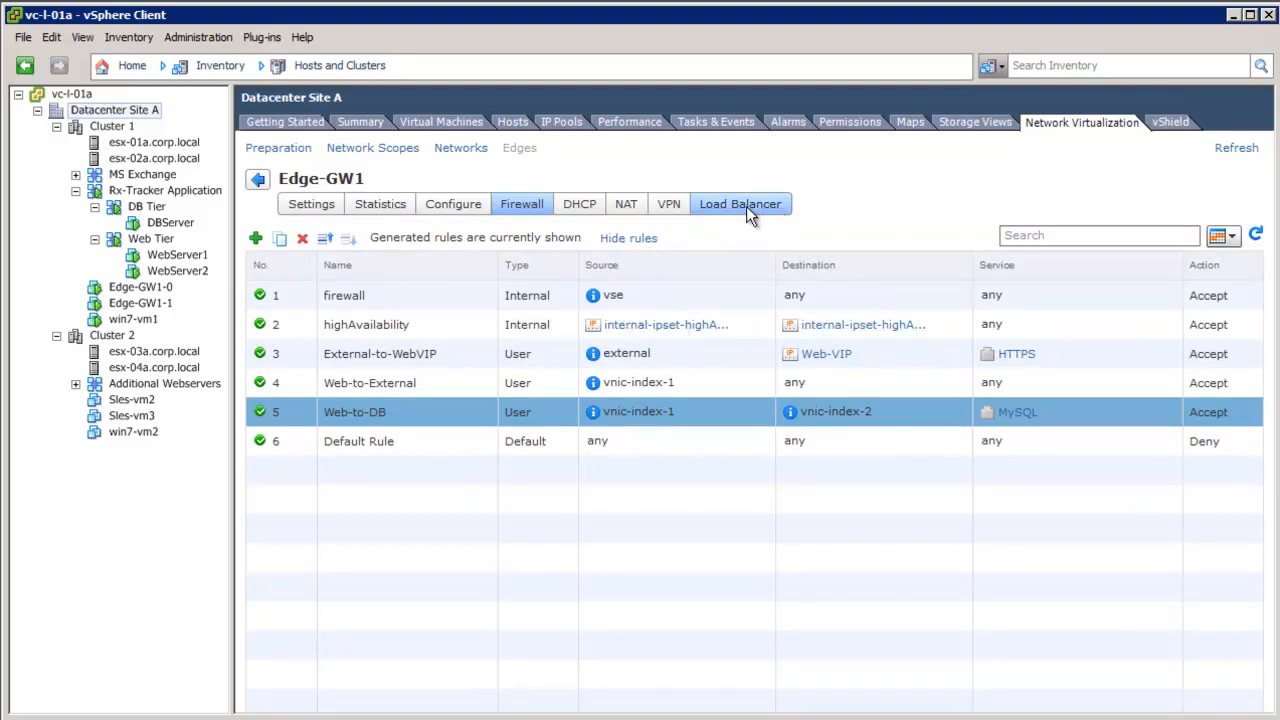
Edit the WebServer-pools pool, keeping HTTPS on ROUND_ROBIN, and advance to Members.
click(740, 204)
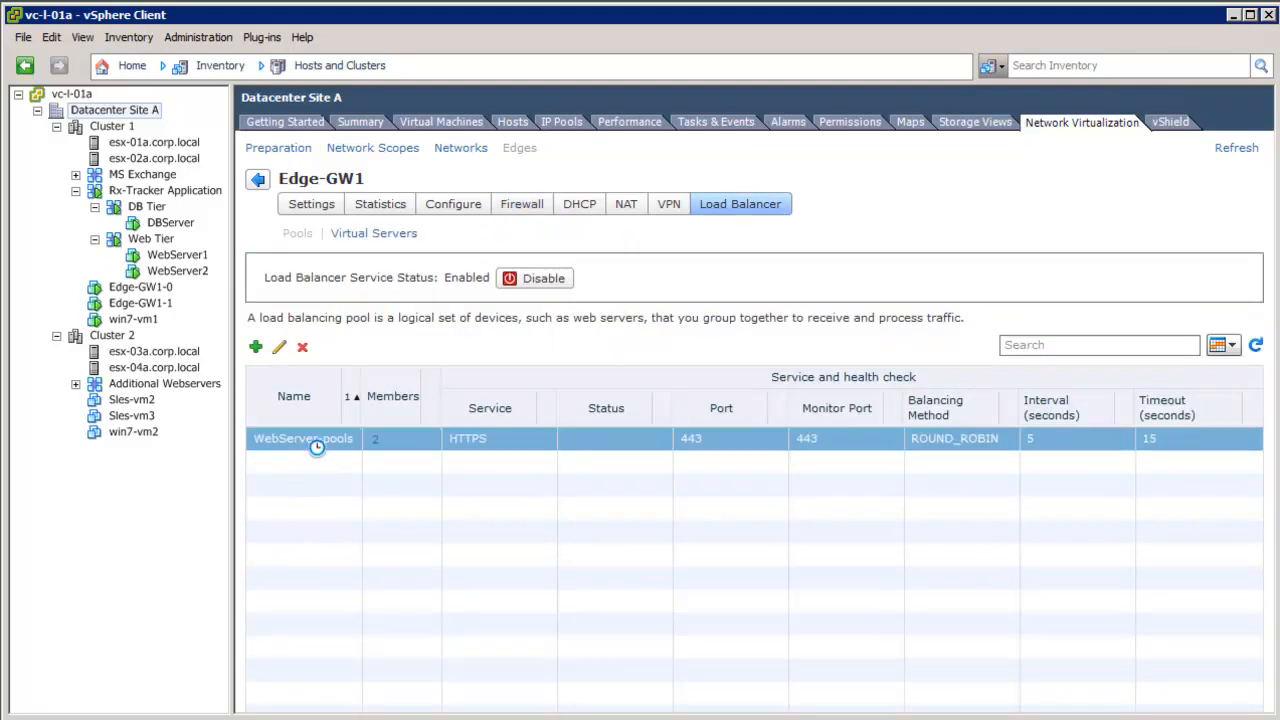
click(279, 347)
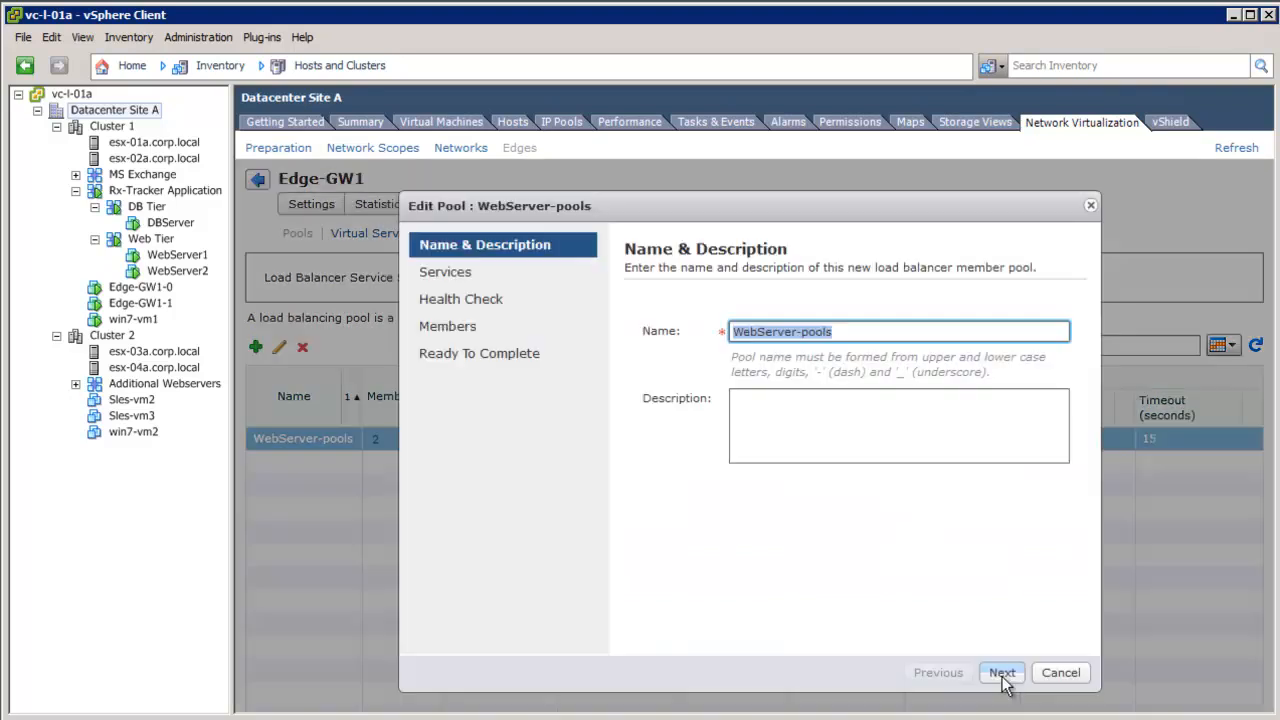
click(1006, 672)
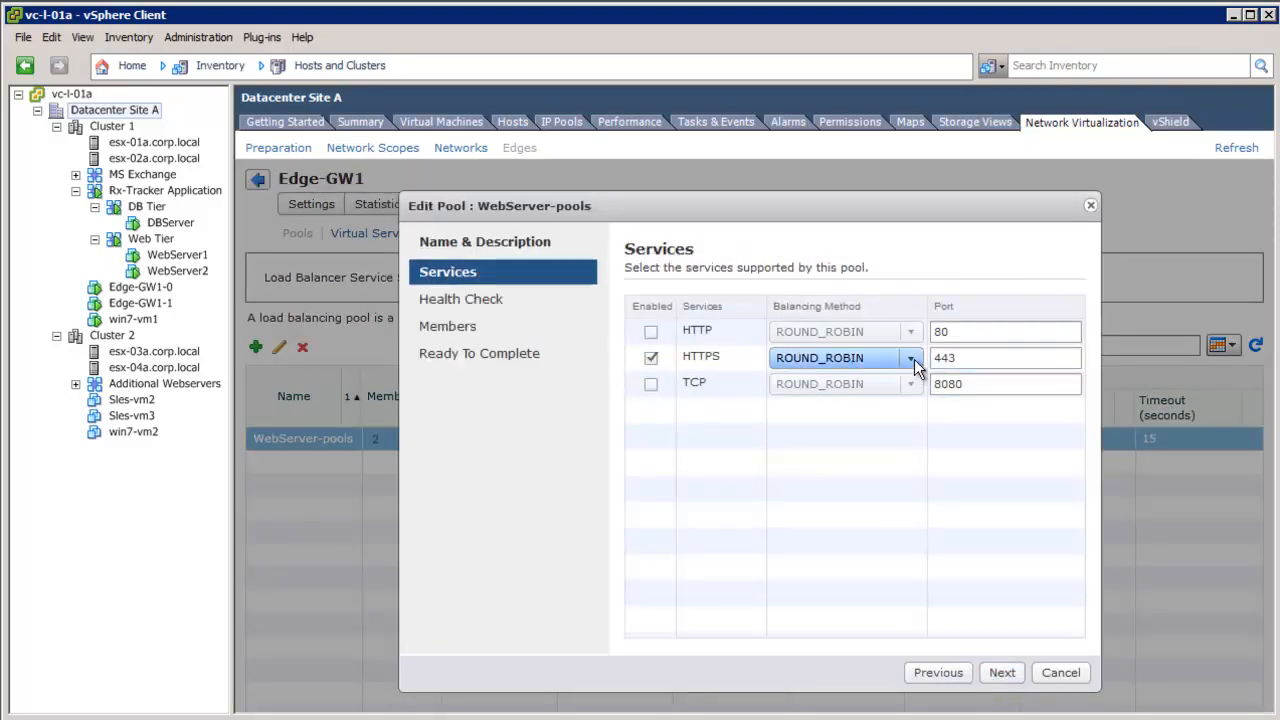
click(911, 357)
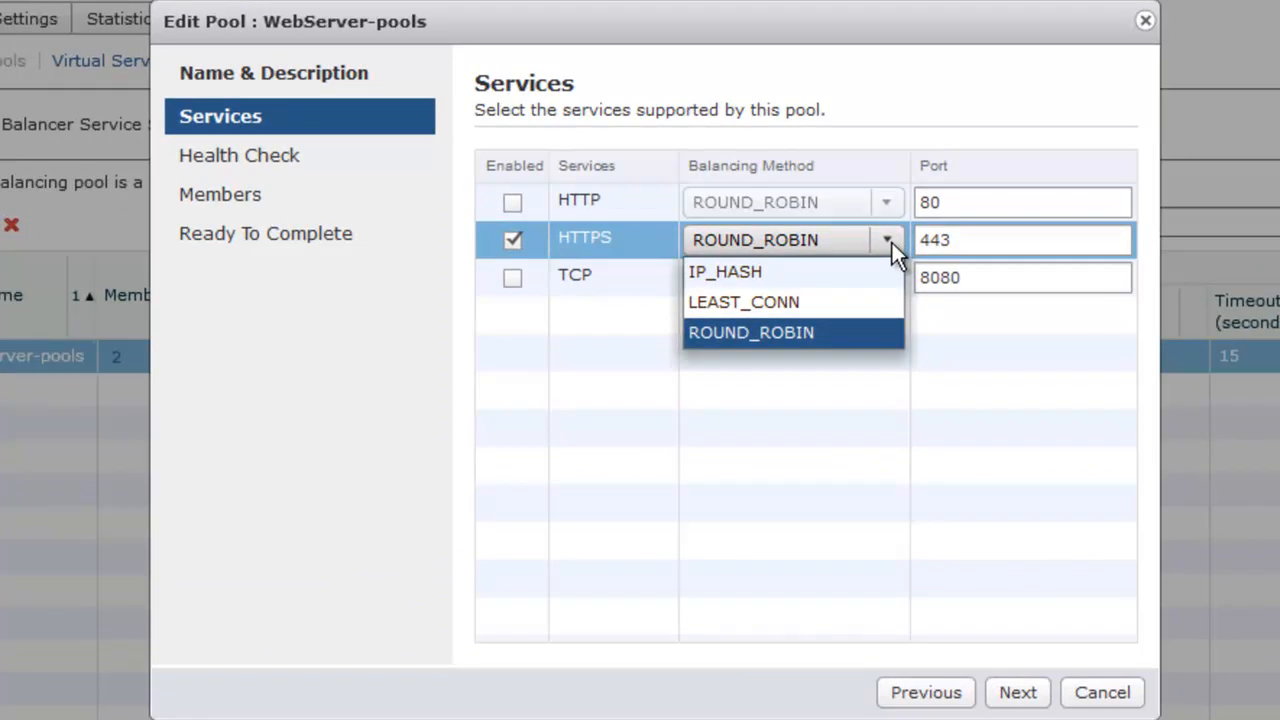
click(750, 332)
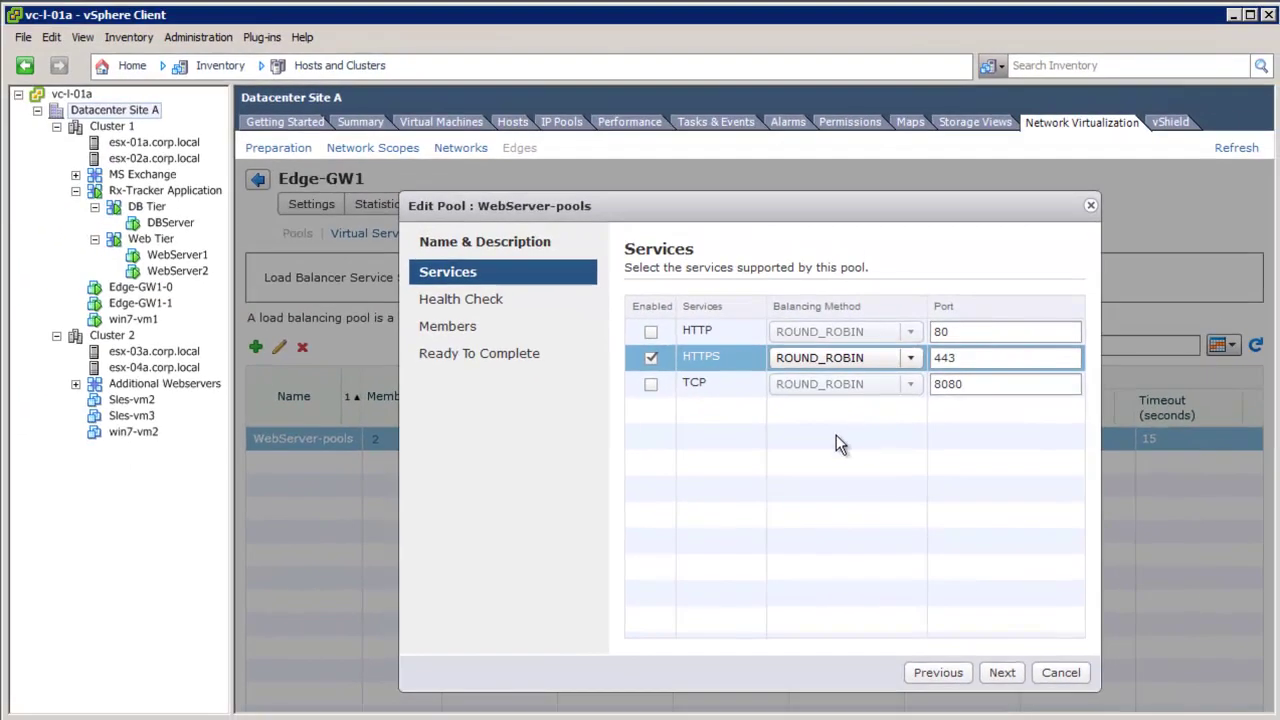
mouse_move(1001, 583)
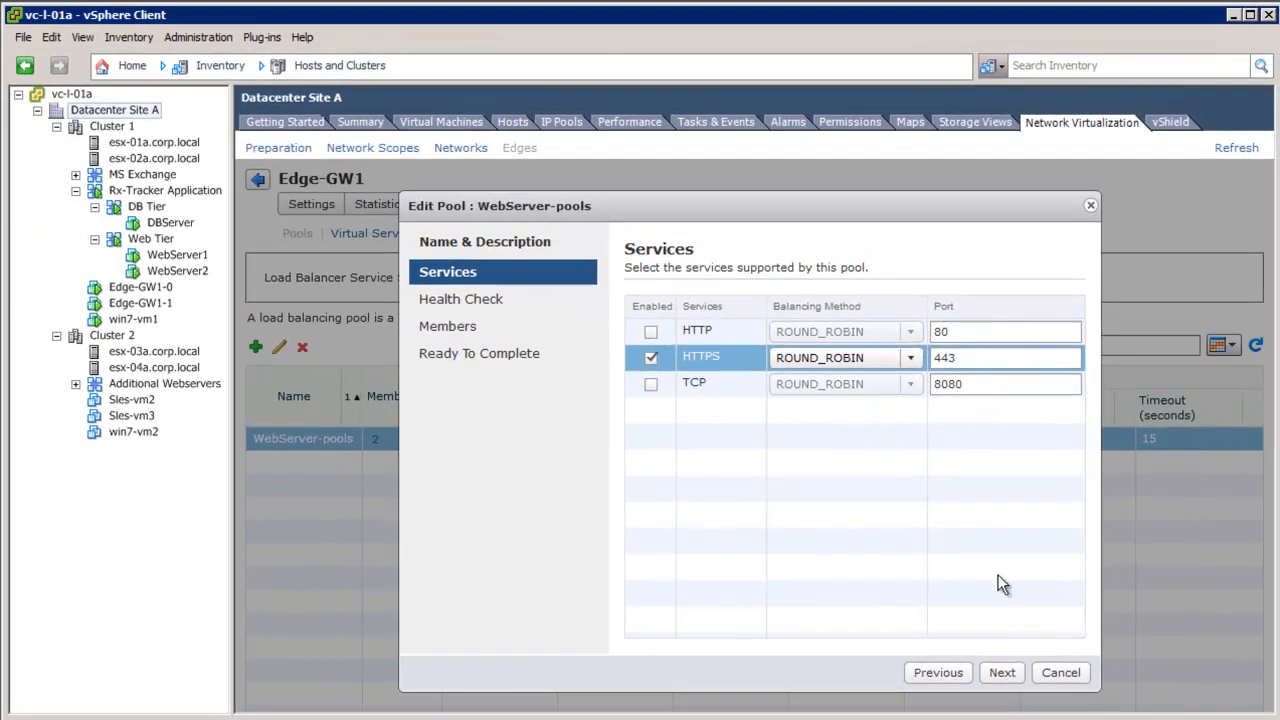
click(1002, 672)
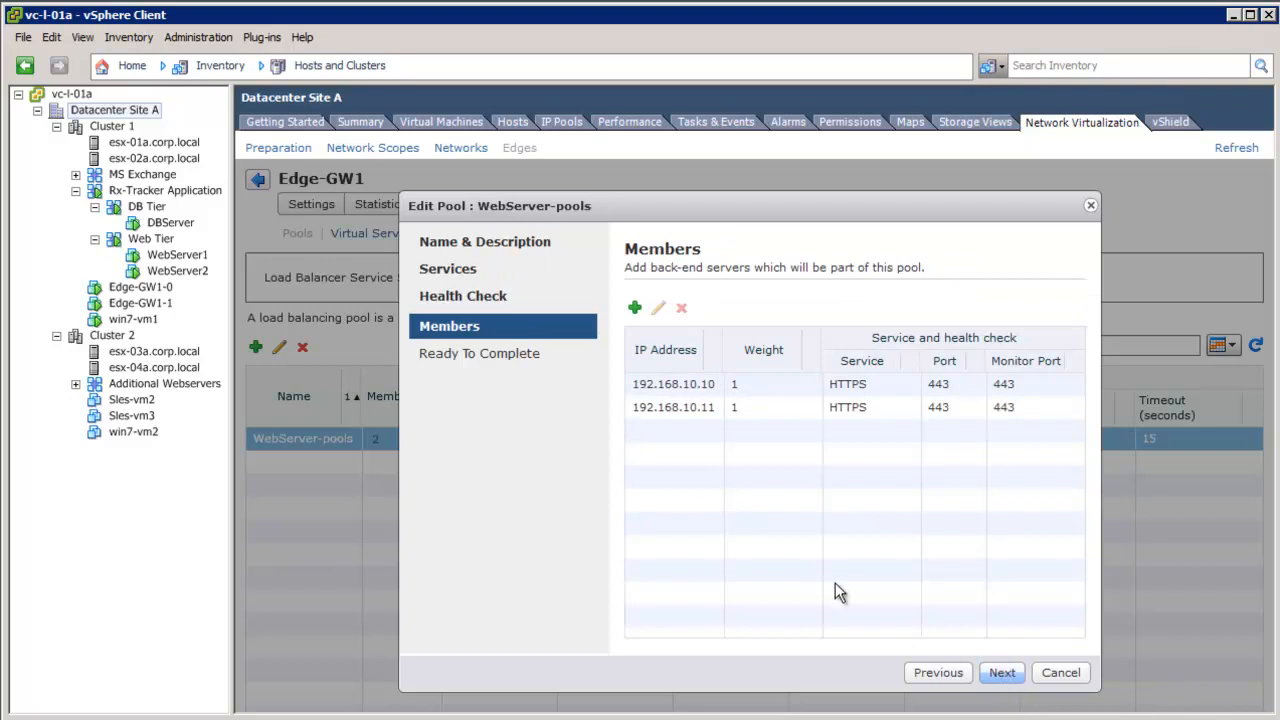
Review members 192.168.10.10 and 192.168.10.11, then finish saving WebServer-pools.
click(674, 384)
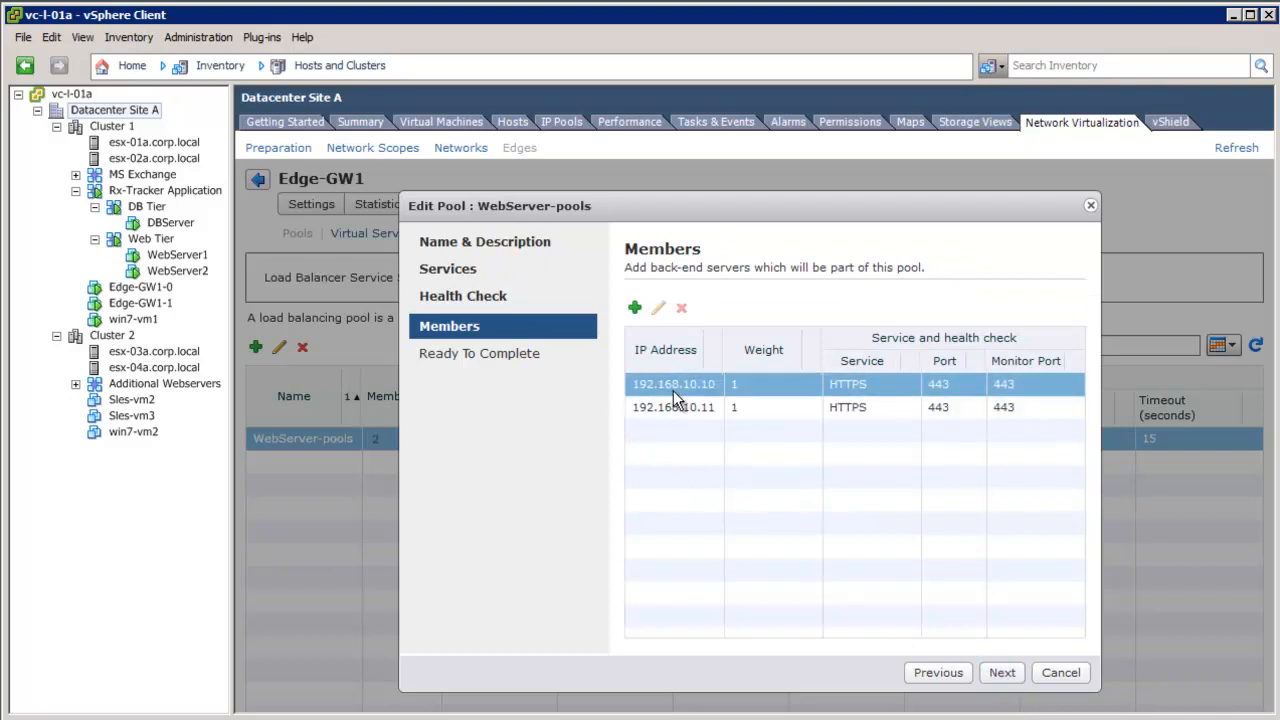
mouse_move(717, 397)
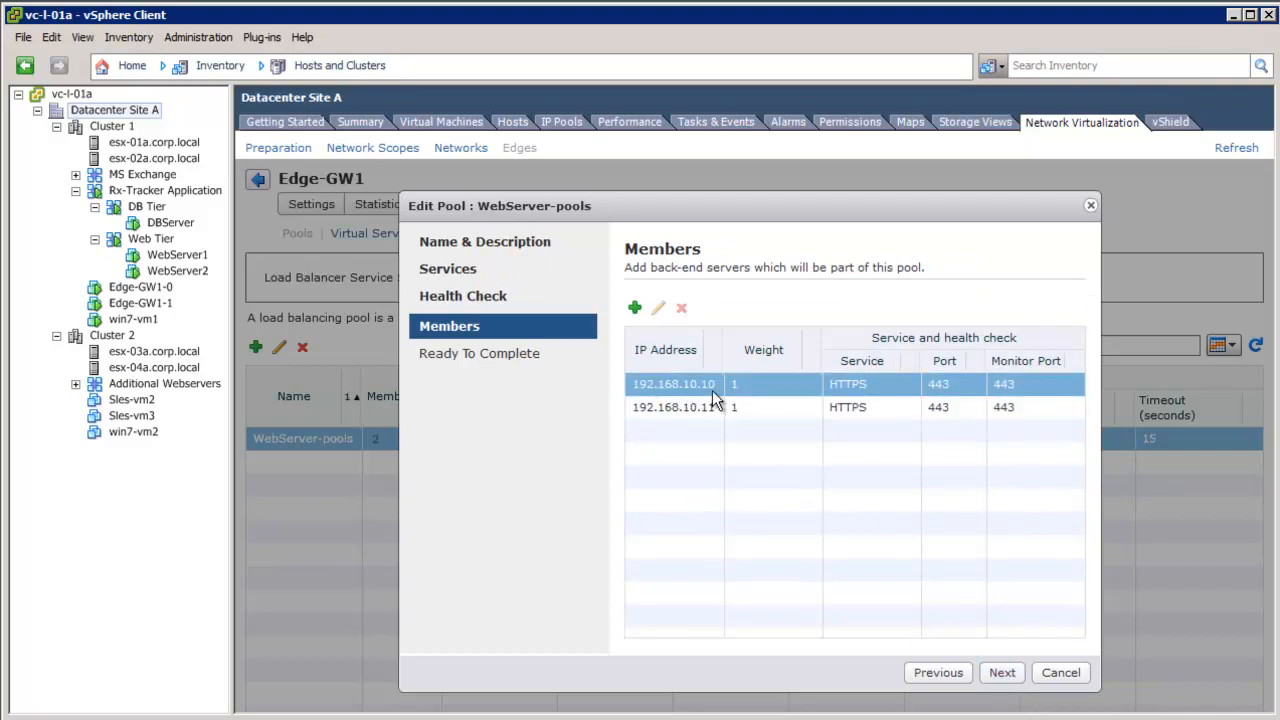
click(673, 407)
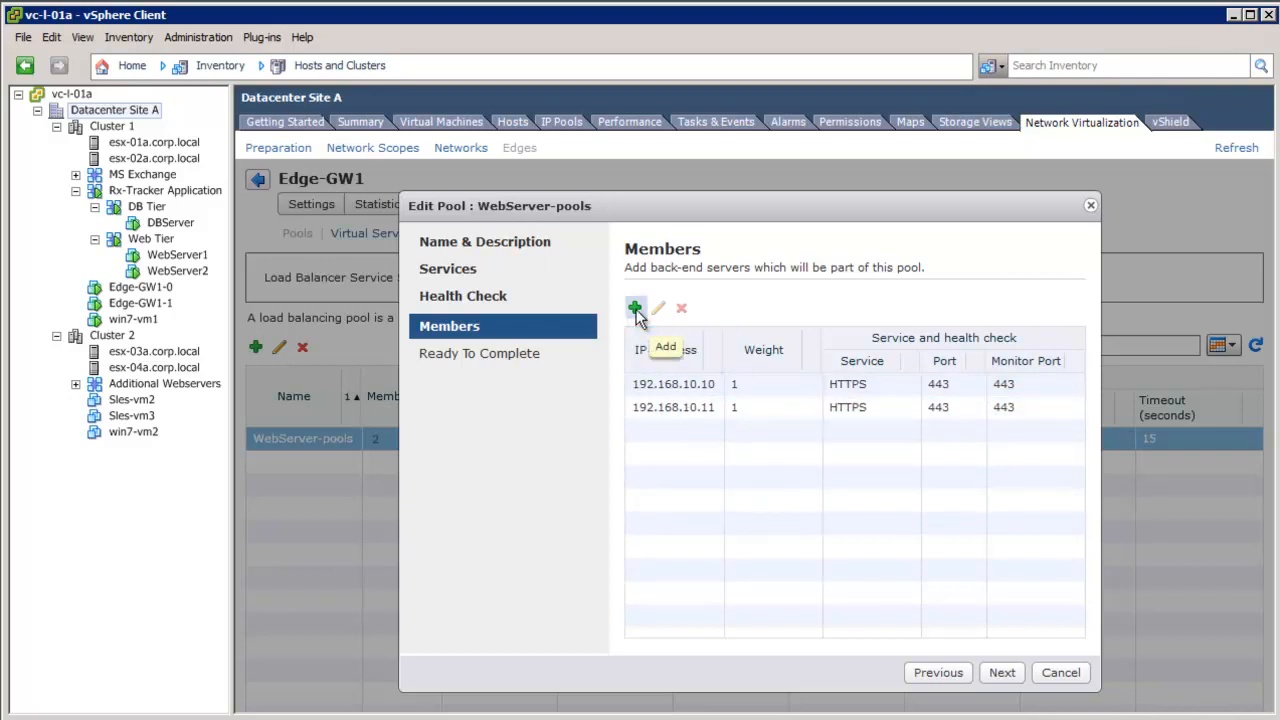
click(1002, 672)
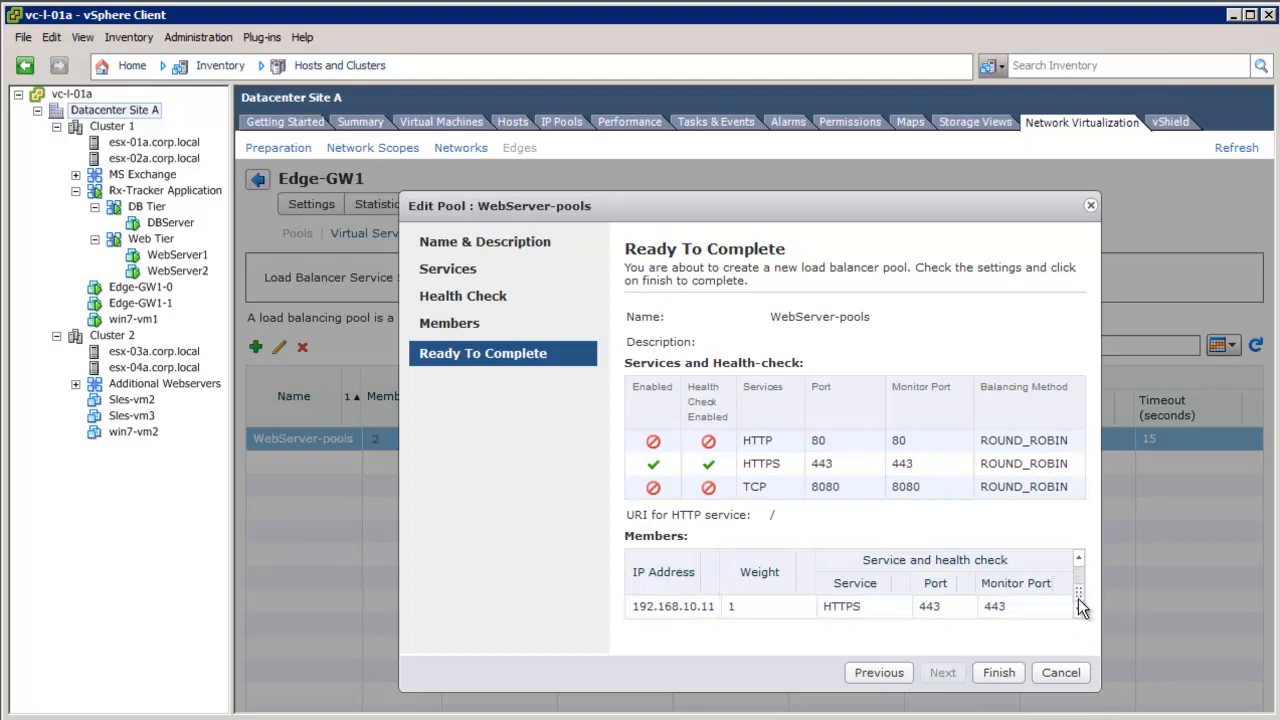
mouse_move(997, 672)
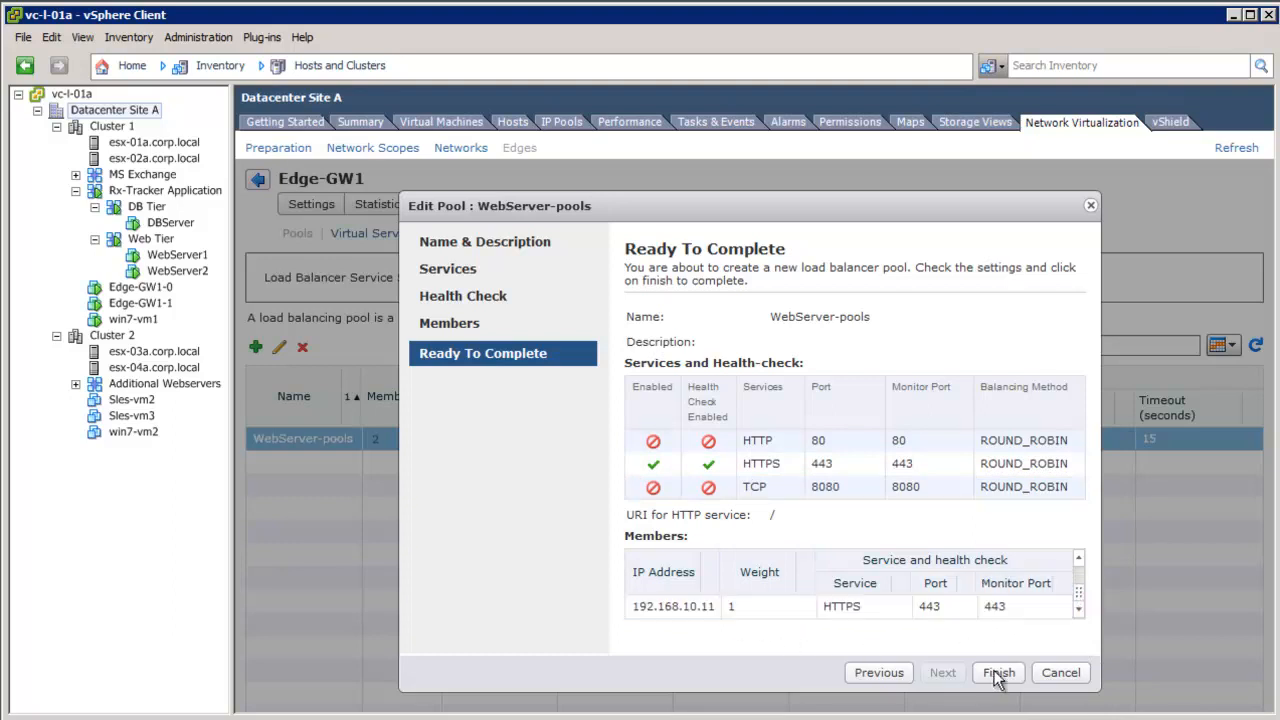
click(1000, 673)
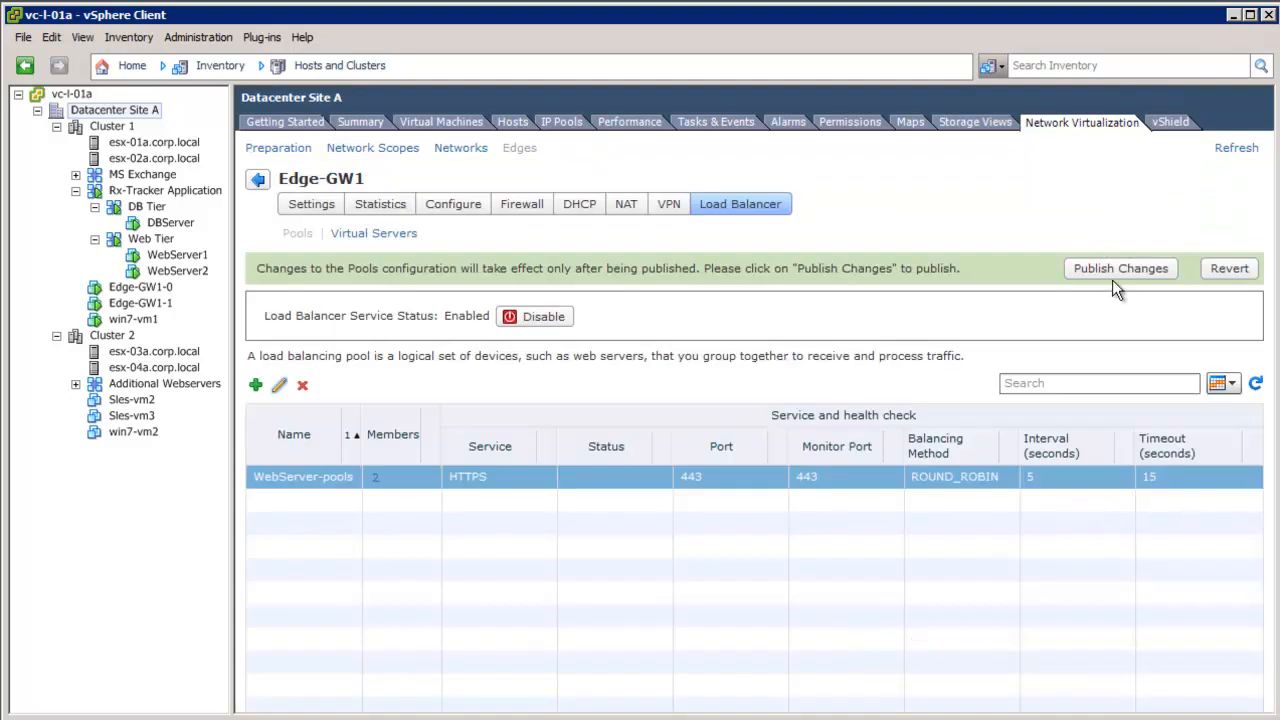
Publish the pool changes and view the Web-VIP virtual server at 192.168.110.81.
click(1120, 268)
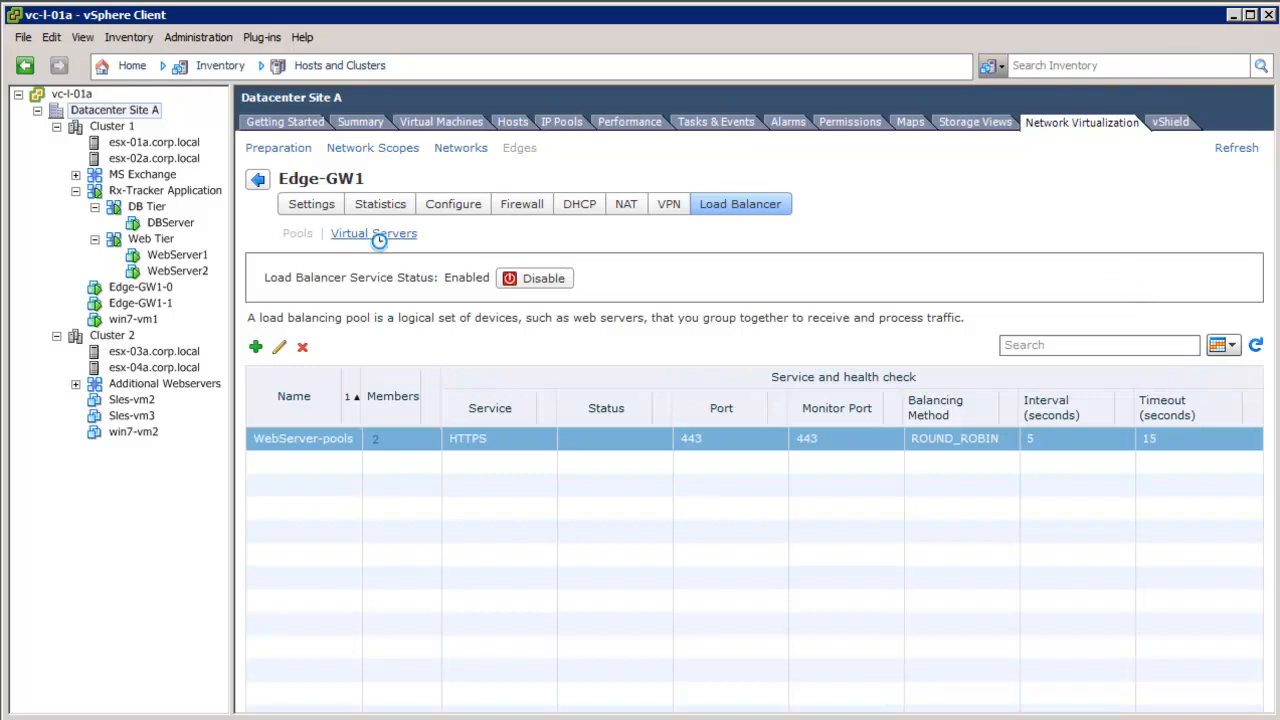
click(374, 233)
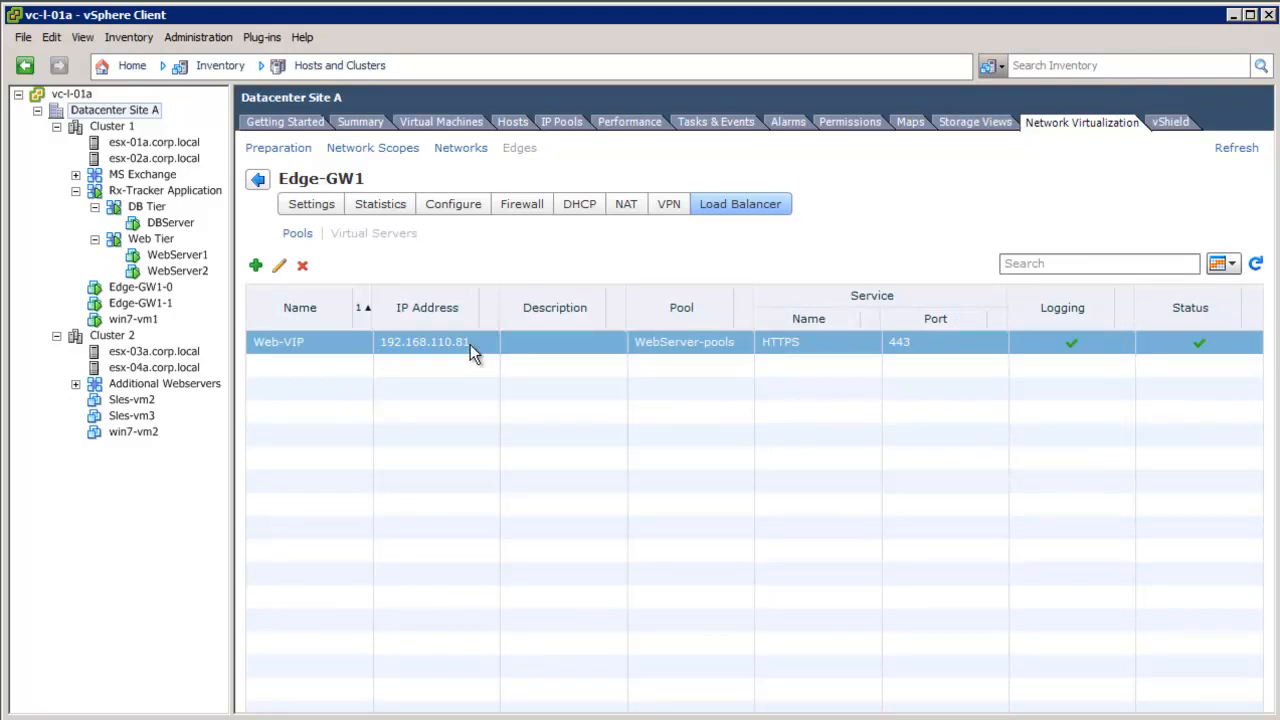
mouse_move(442, 357)
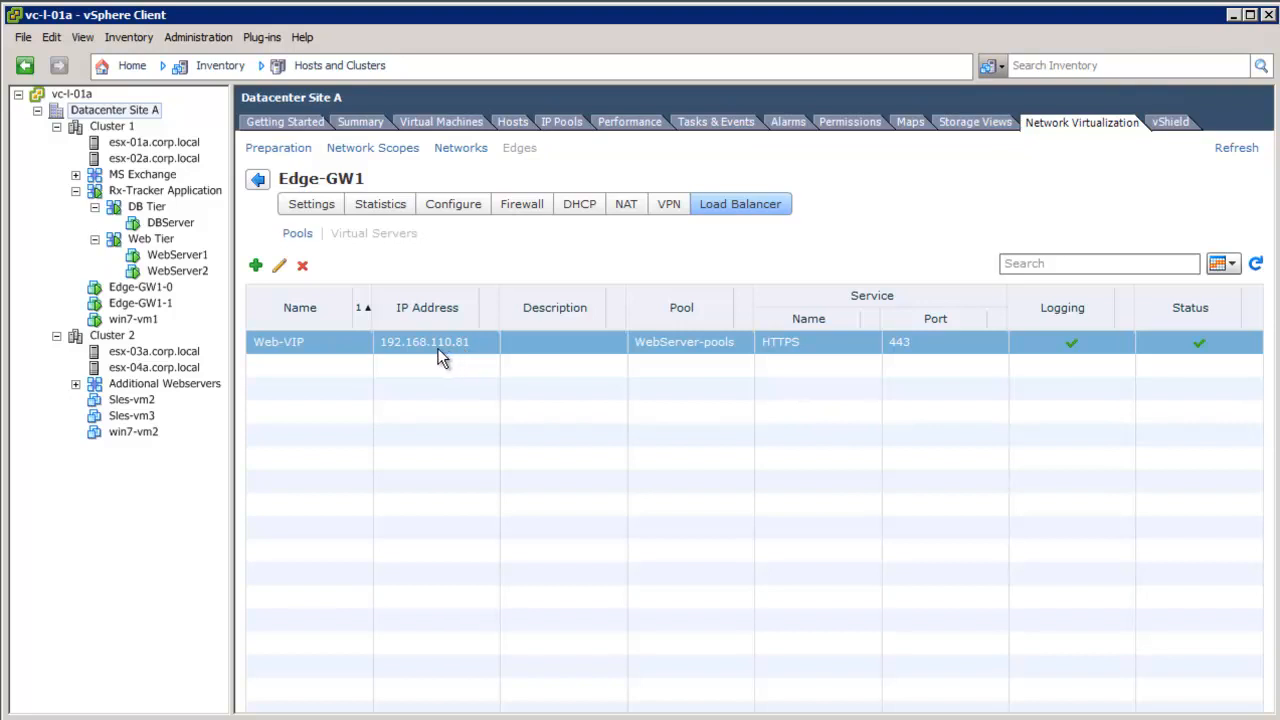
mouse_move(465, 357)
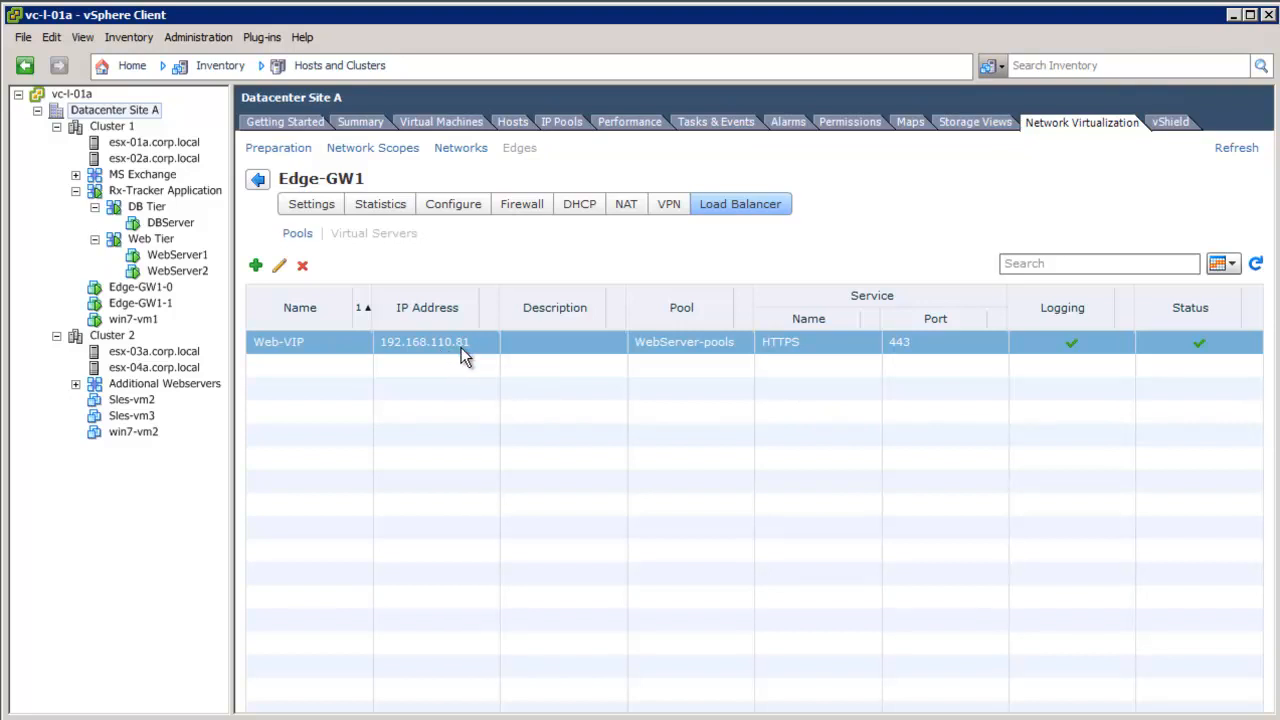
mouse_move(432, 357)
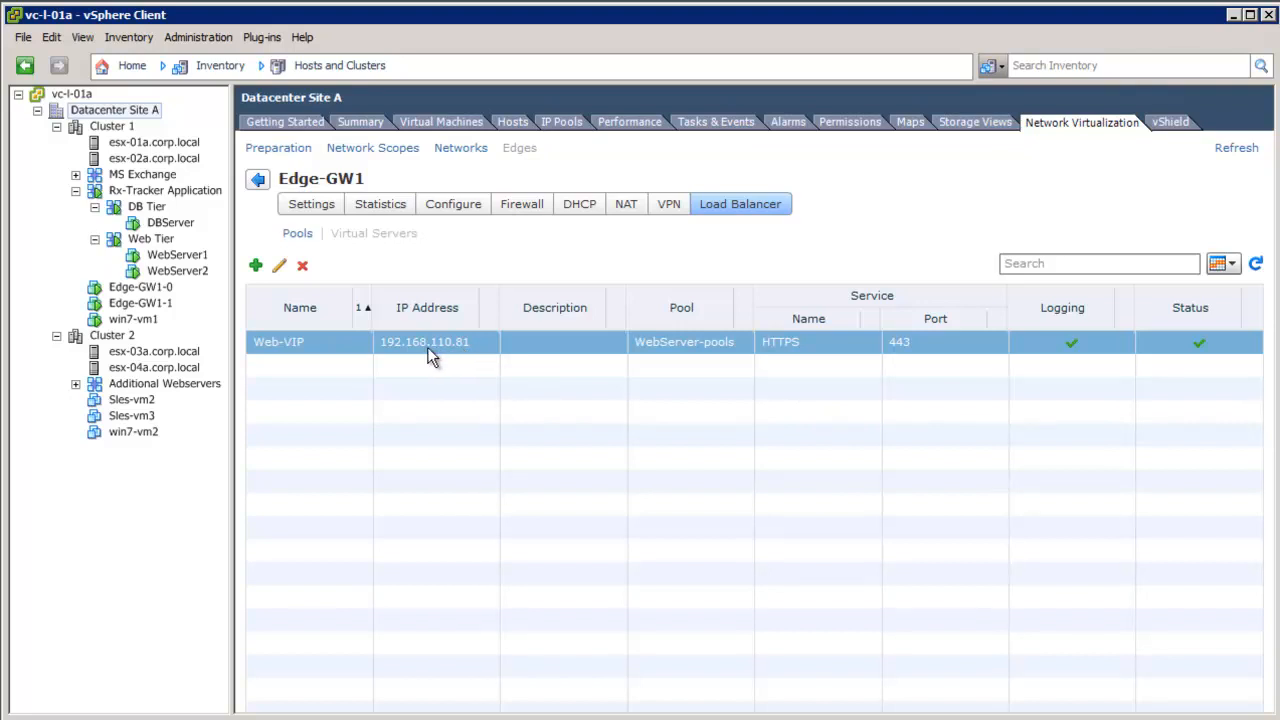
mouse_move(152, 325)
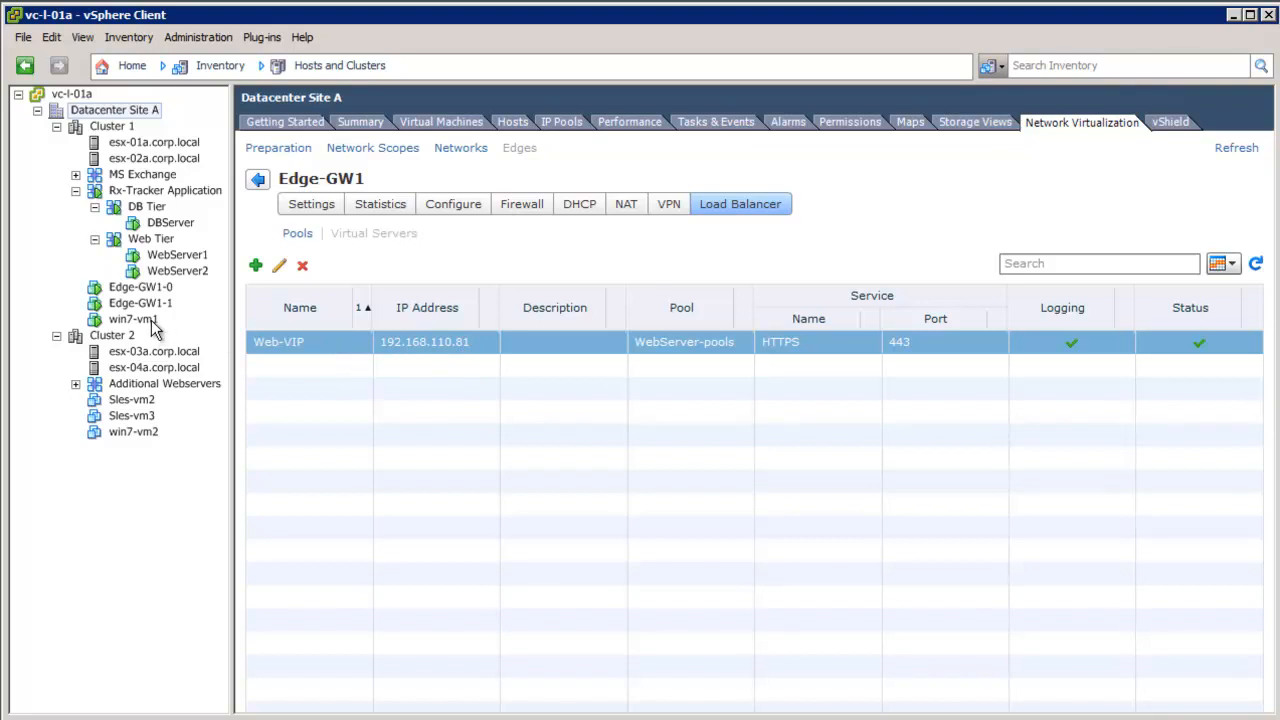
mouse_move(130, 325)
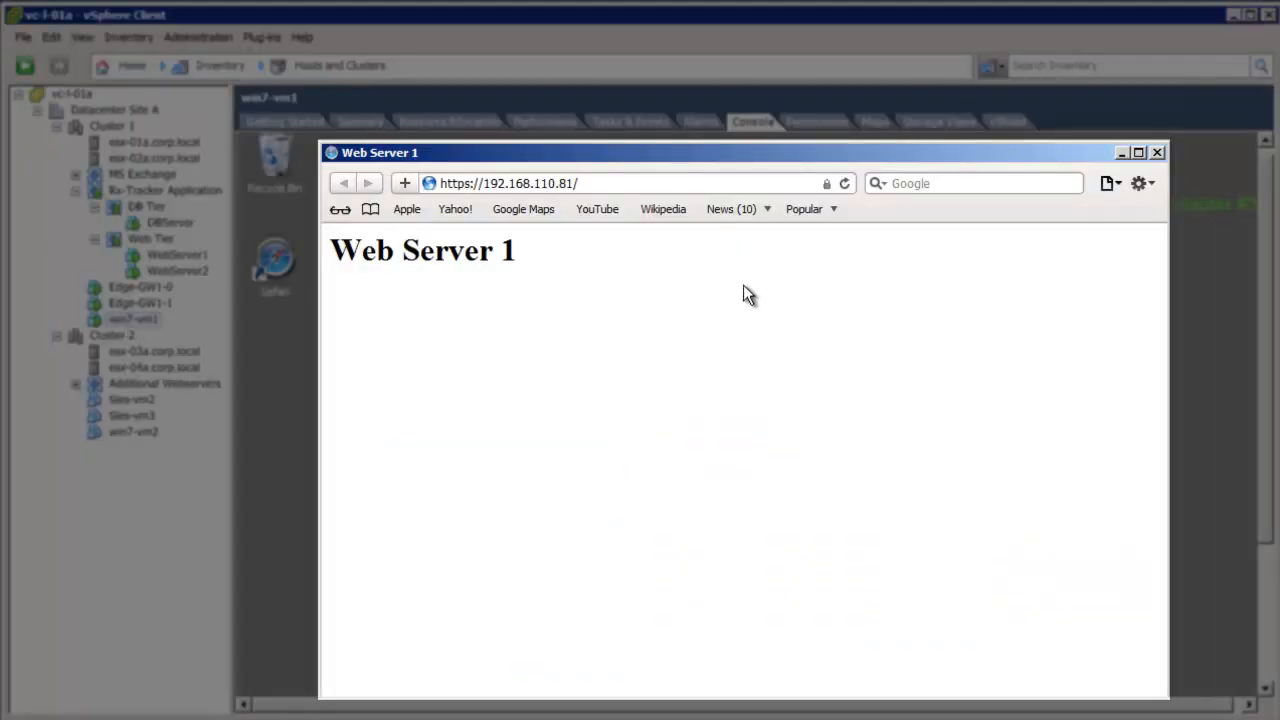
mouse_move(845, 183)
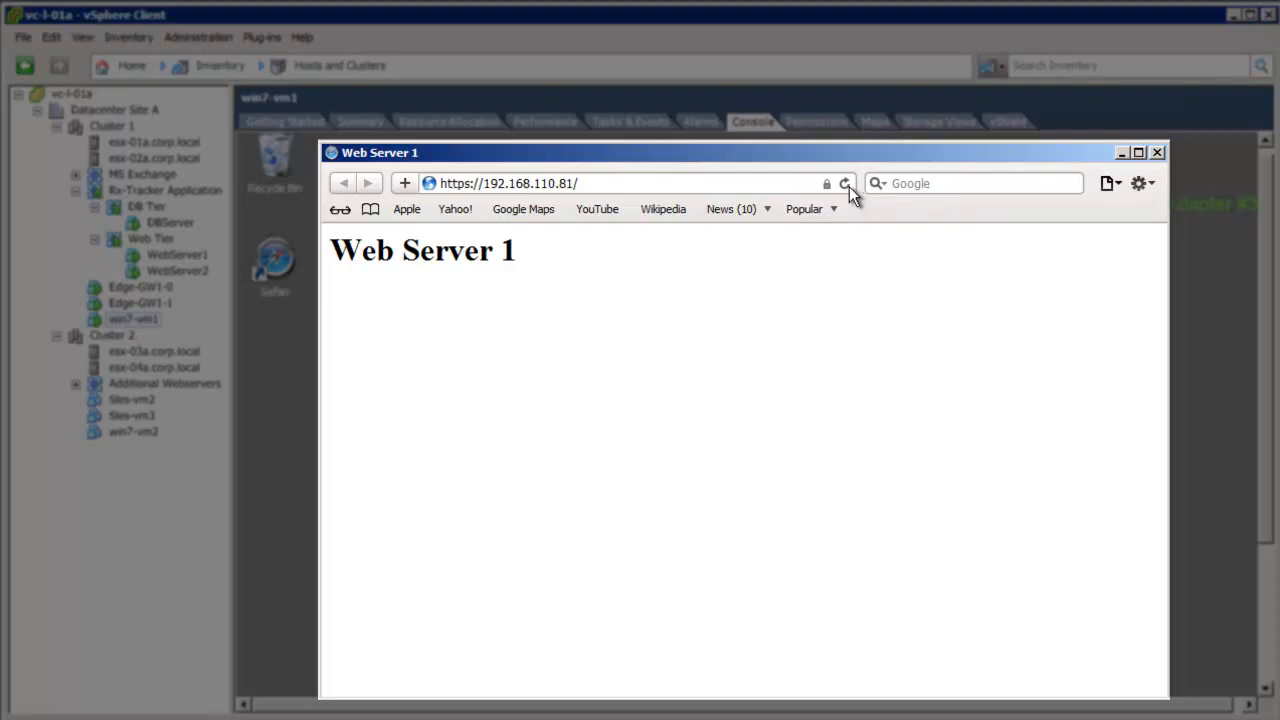
click(845, 183)
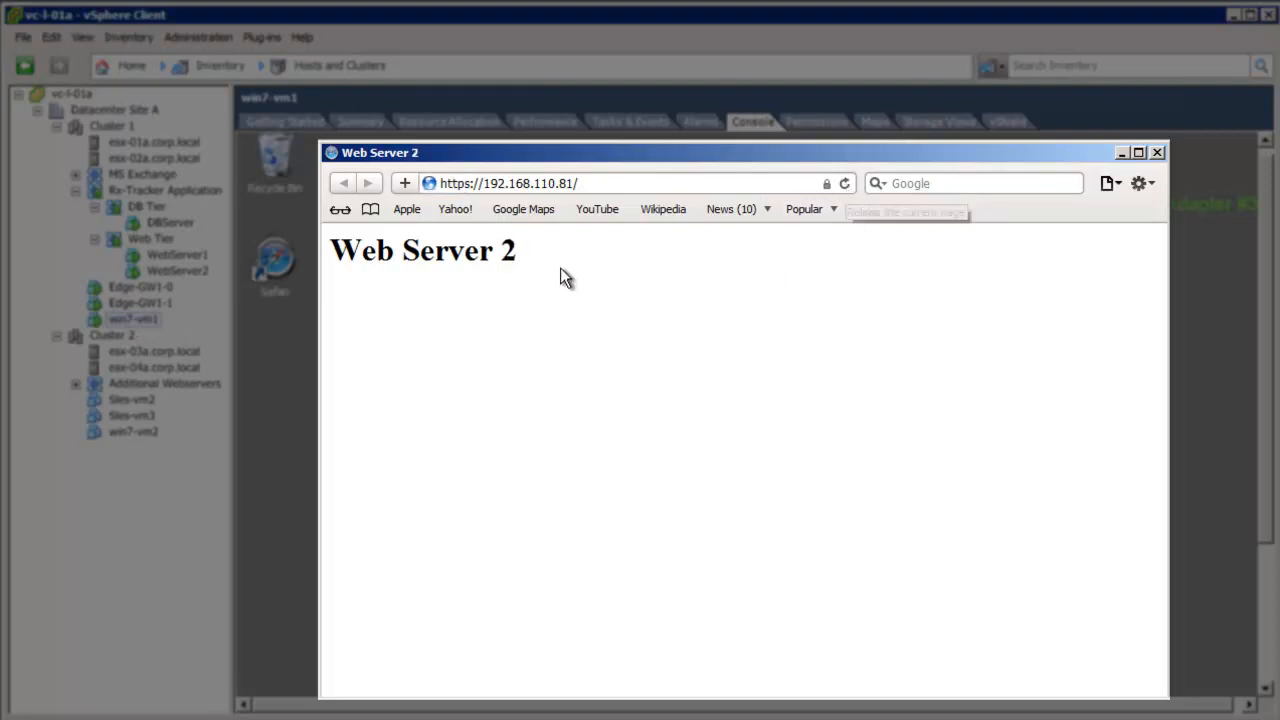